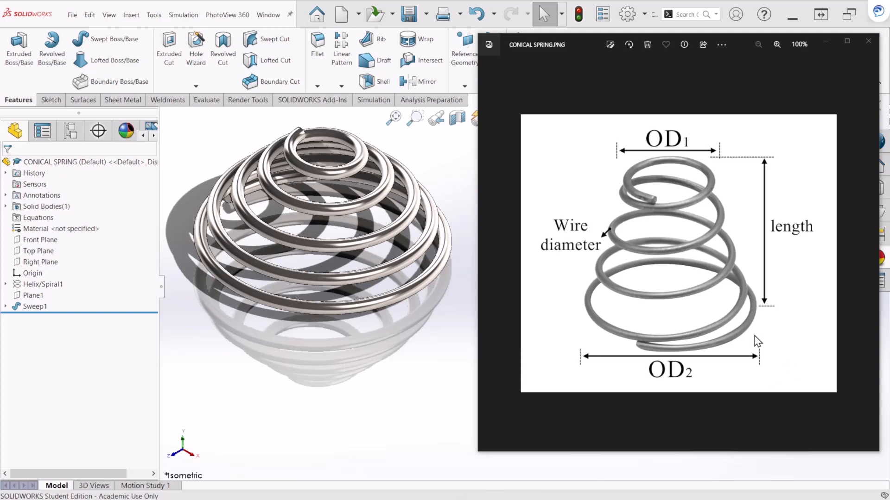
{"action": "mouse_move", "coordinate": [656, 260]}
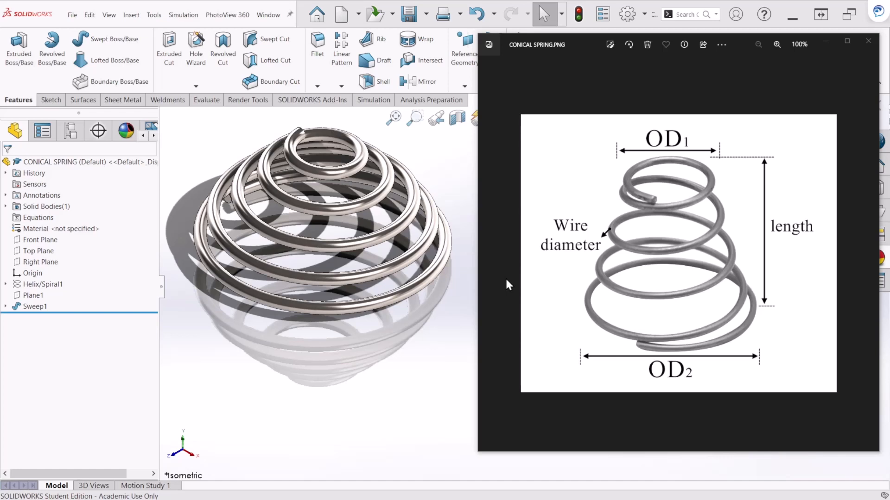
{"action": "mouse_move", "coordinate": [512, 288]}
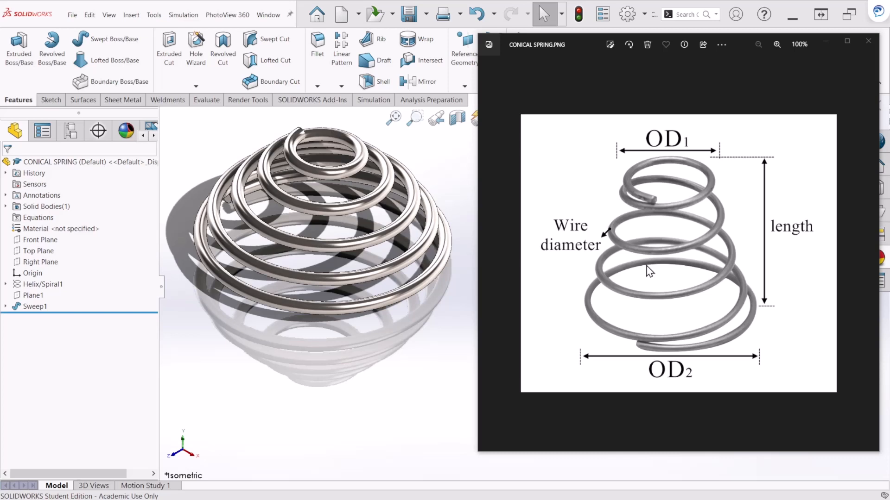
{"action": "mouse_move", "coordinate": [687, 352]}
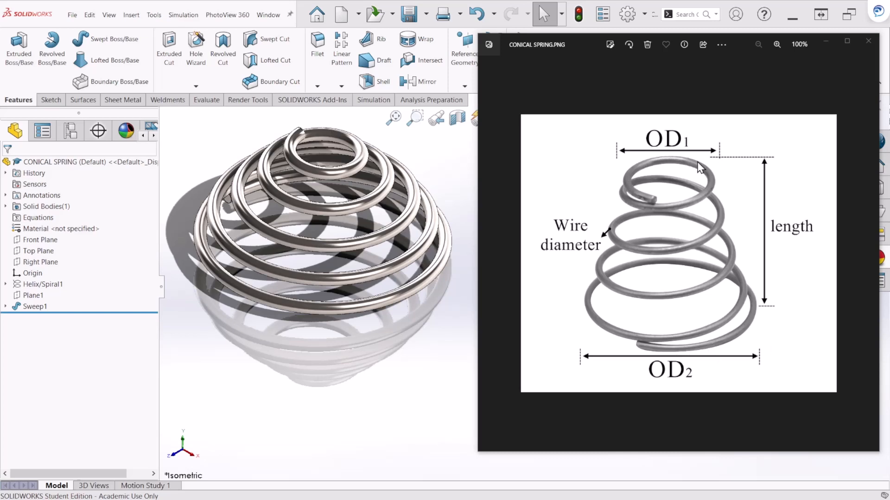
{"action": "mouse_move", "coordinate": [577, 174]}
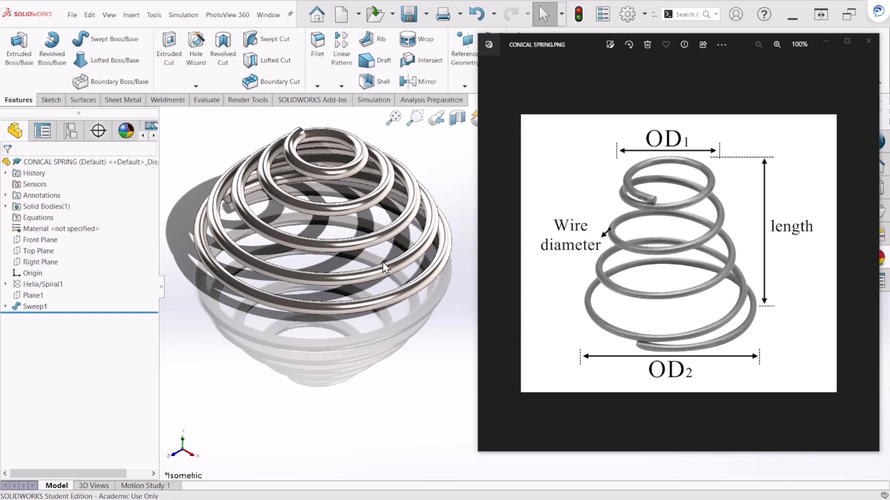
- Create a new blank part document
{"action": "left_click", "coordinate": [385, 268]}
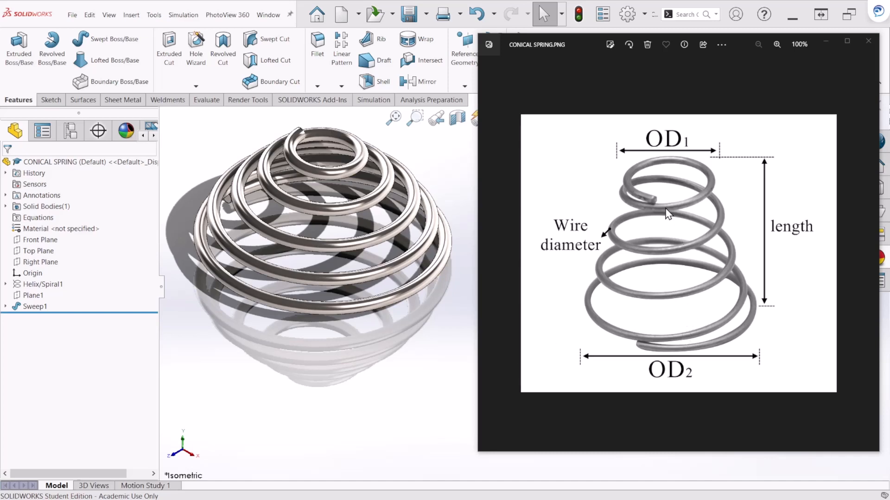
{"action": "mouse_move", "coordinate": [674, 214]}
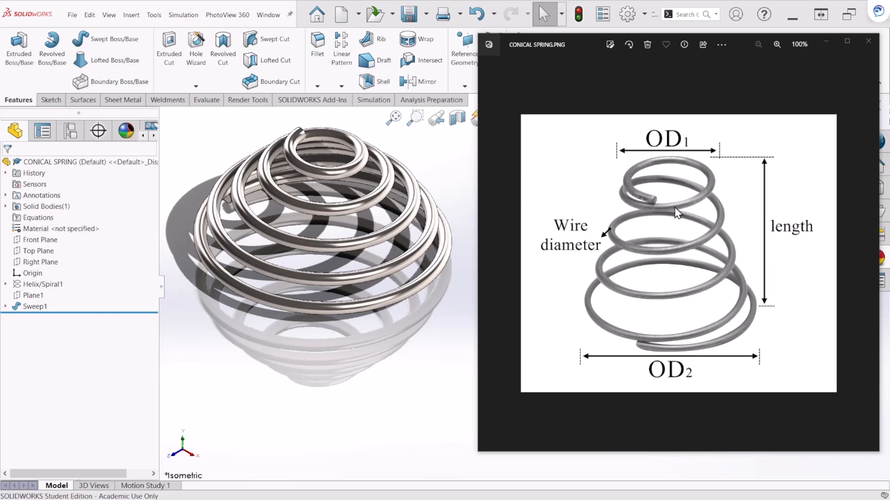
{"action": "mouse_move", "coordinate": [587, 239]}
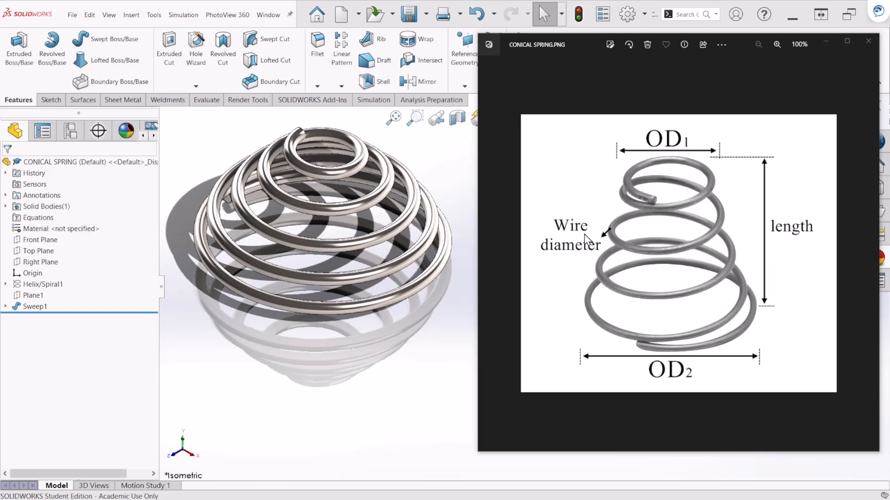
{"action": "mouse_move", "coordinate": [791, 301]}
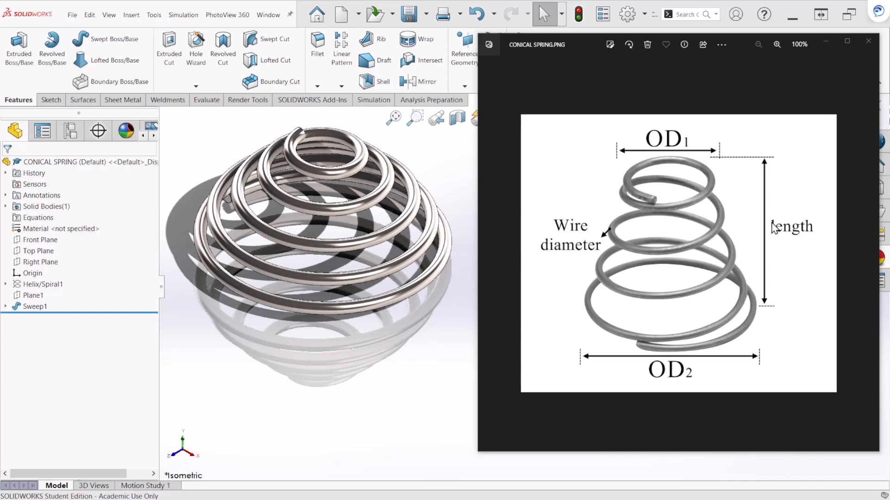
{"action": "mouse_move", "coordinate": [649, 322]}
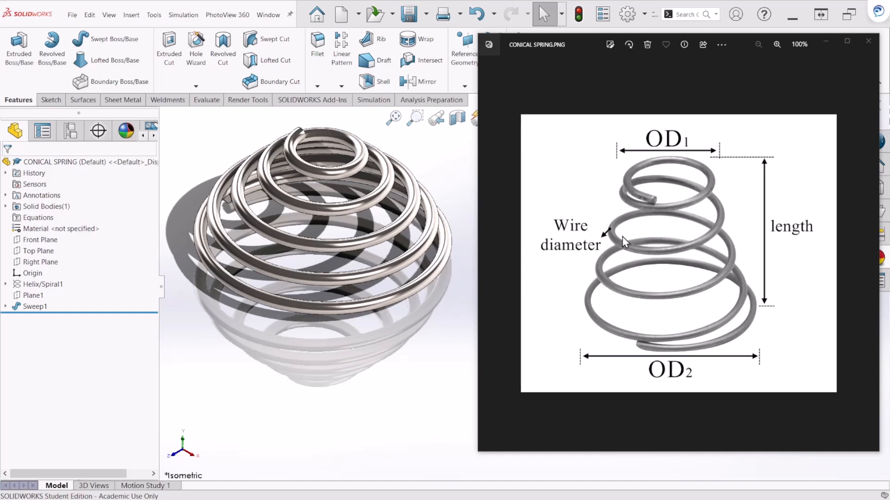
{"action": "mouse_move", "coordinate": [645, 239]}
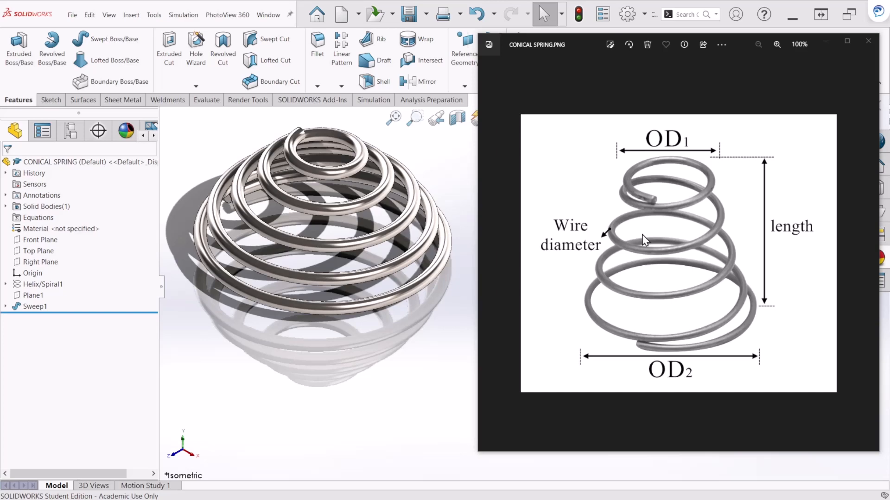
{"action": "mouse_move", "coordinate": [669, 357]}
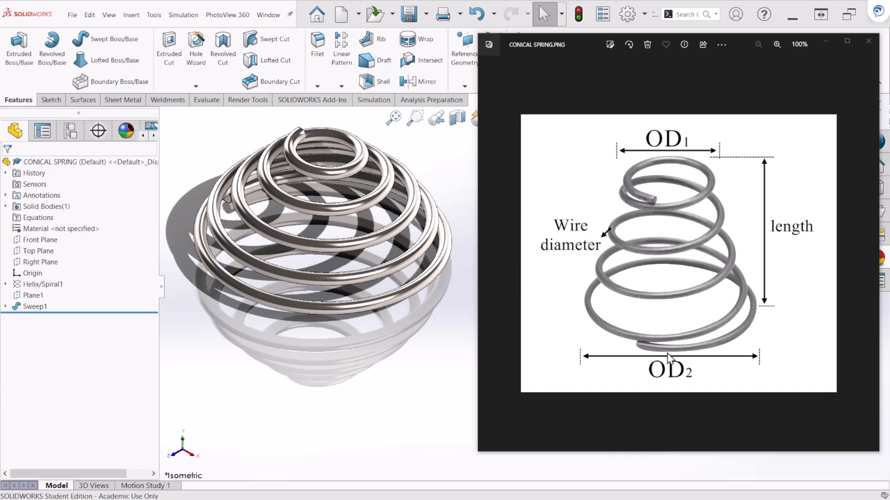
{"action": "left_click", "coordinate": [340, 13]}
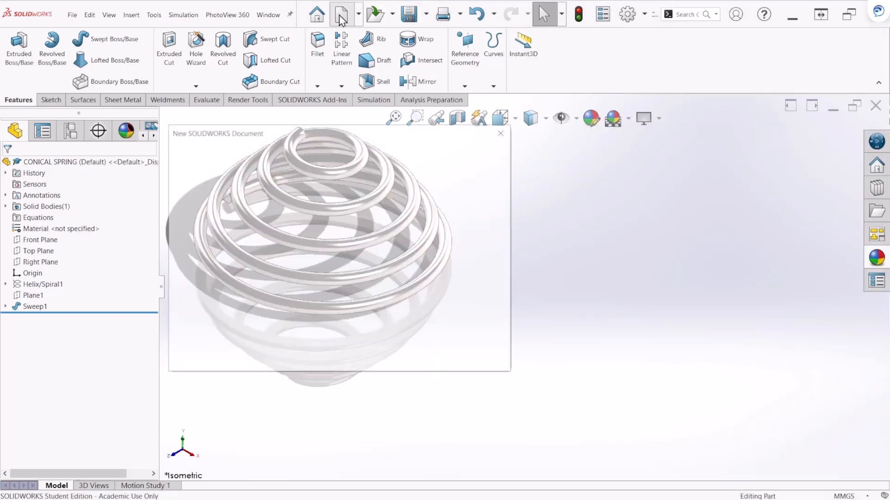
{"action": "left_click", "coordinate": [341, 14]}
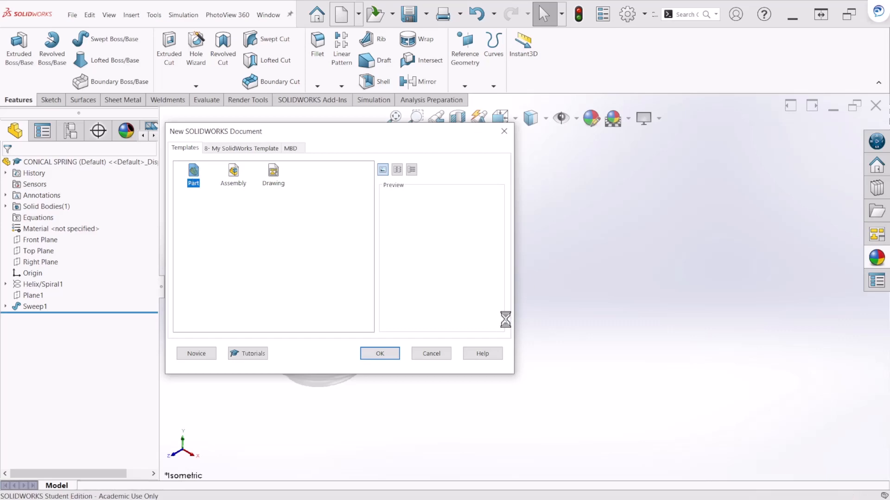
{"action": "left_click", "coordinate": [379, 354]}
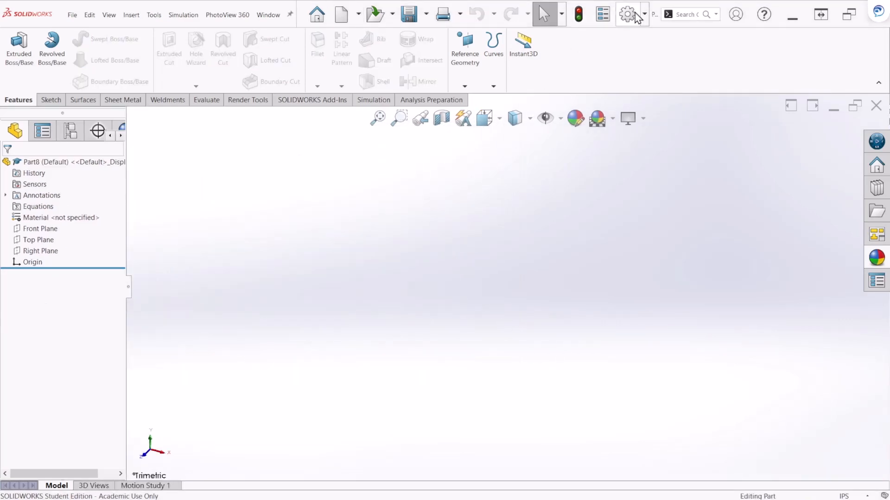
- Set the part's document units to MMGS (millimetre, gram, second)
{"action": "left_click", "coordinate": [627, 13]}
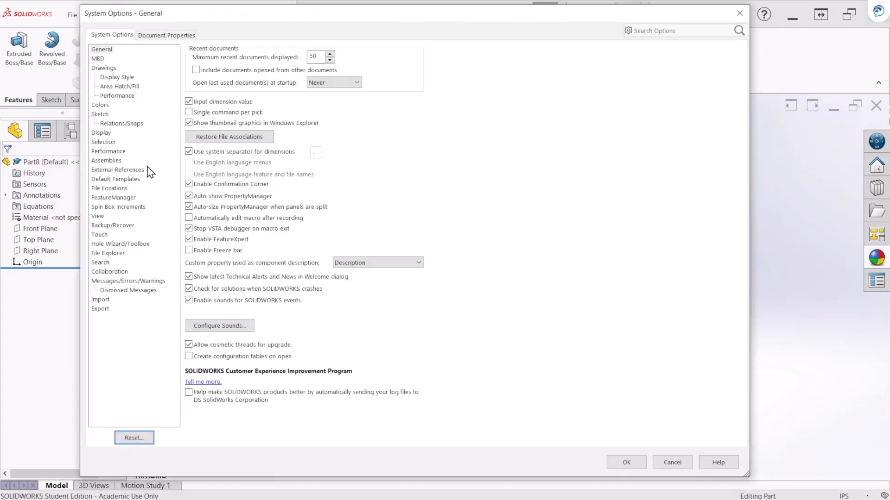
{"action": "left_click", "coordinate": [166, 35]}
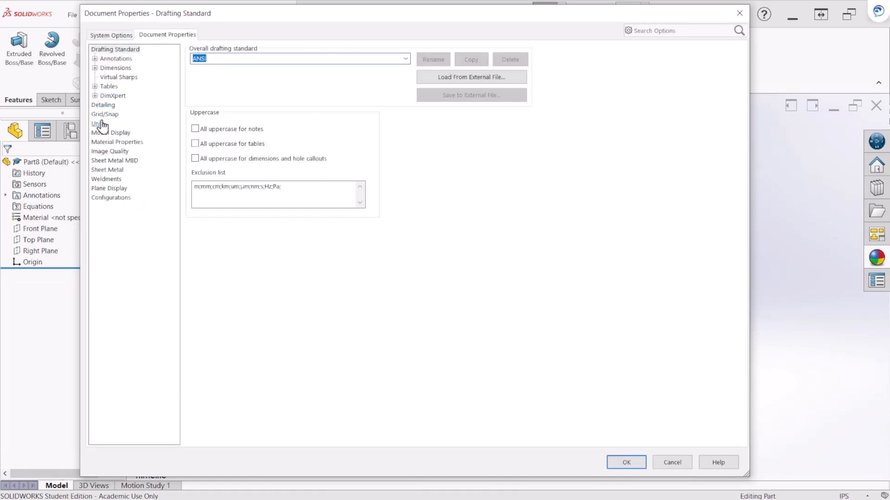
{"action": "left_click", "coordinate": [97, 124]}
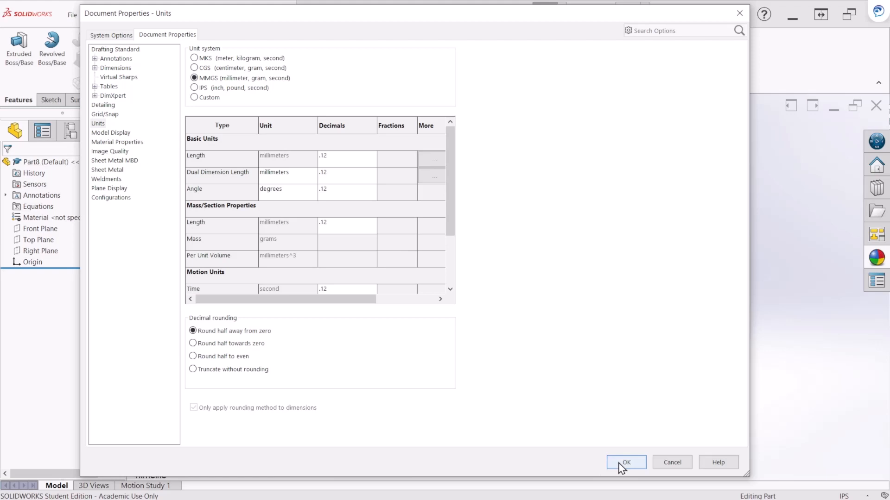
{"action": "left_click", "coordinate": [626, 462]}
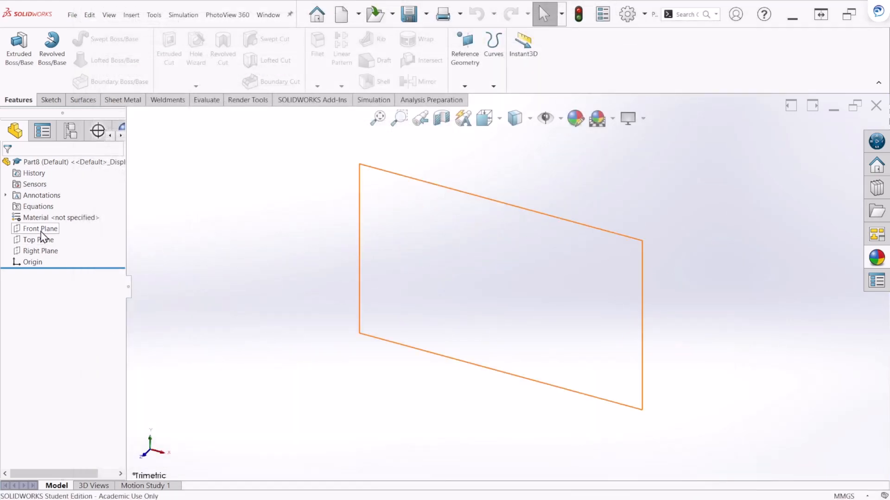
- On Top Plane, draw a circle centred at the origin and dimension its diameter
{"action": "left_click", "coordinate": [39, 239]}
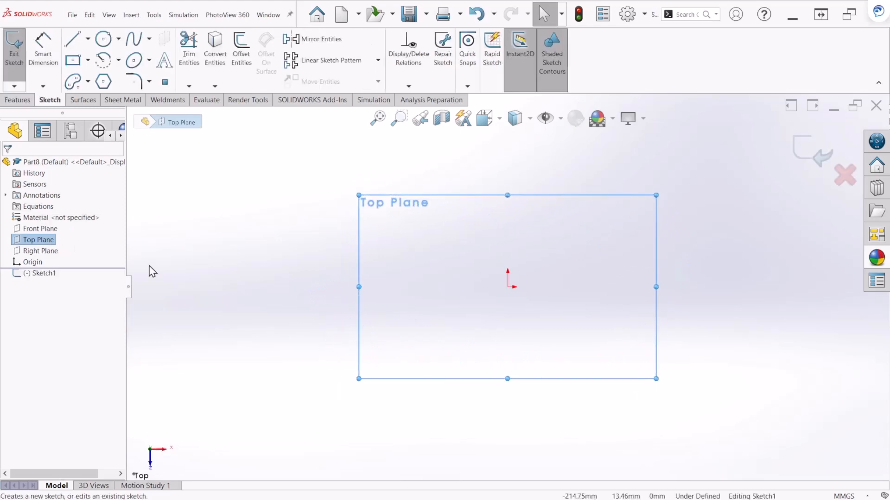
{"action": "left_click", "coordinate": [103, 38]}
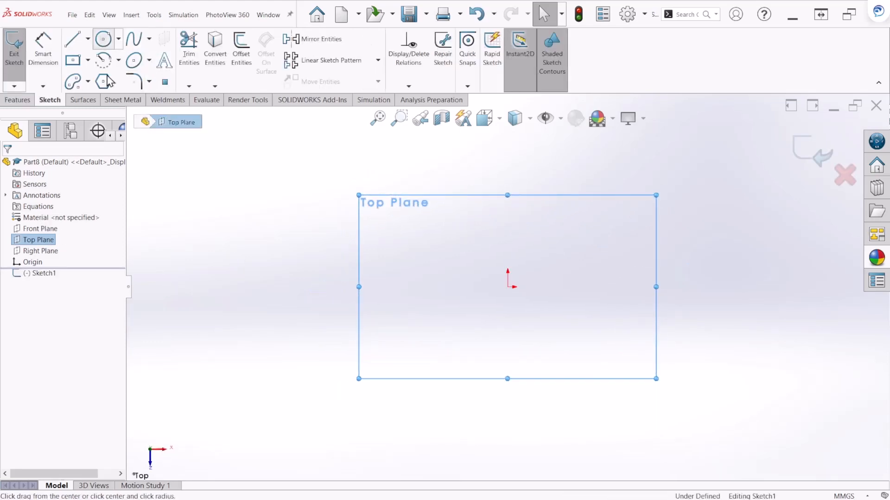
{"action": "left_click", "coordinate": [103, 39]}
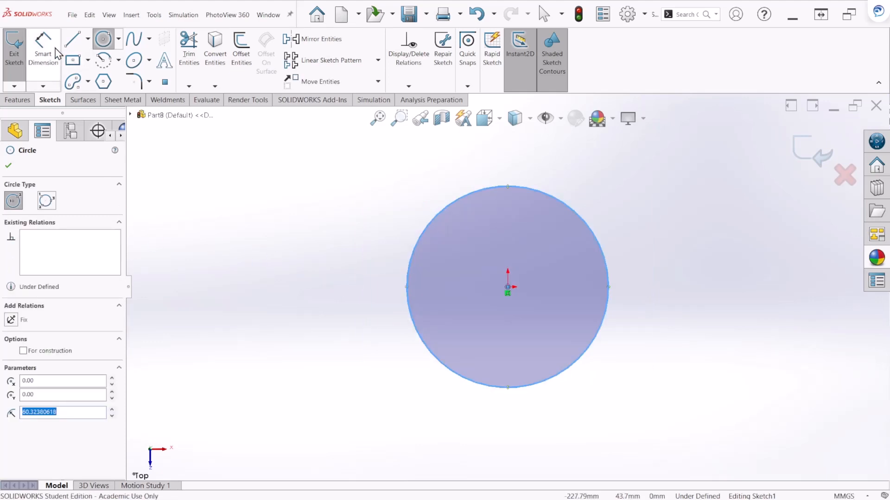
{"action": "left_click", "coordinate": [43, 49]}
{"action": "type", "text": "10"}
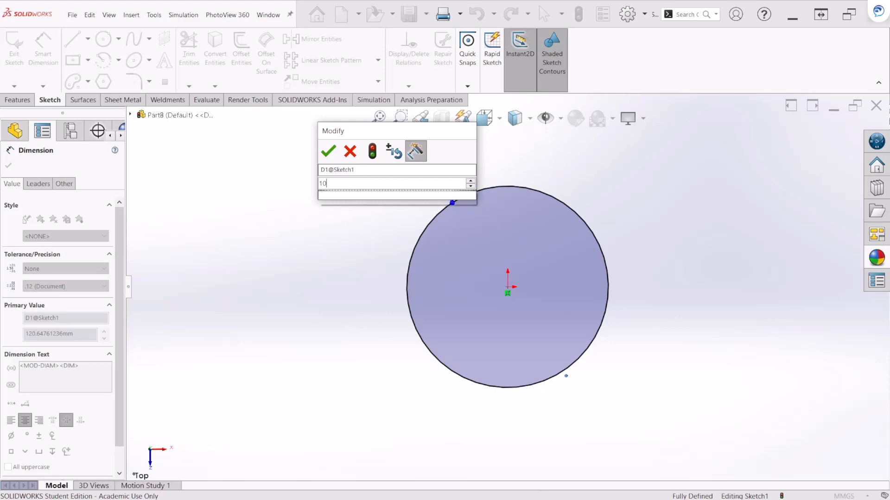
{"action": "left_click", "coordinate": [328, 152]}
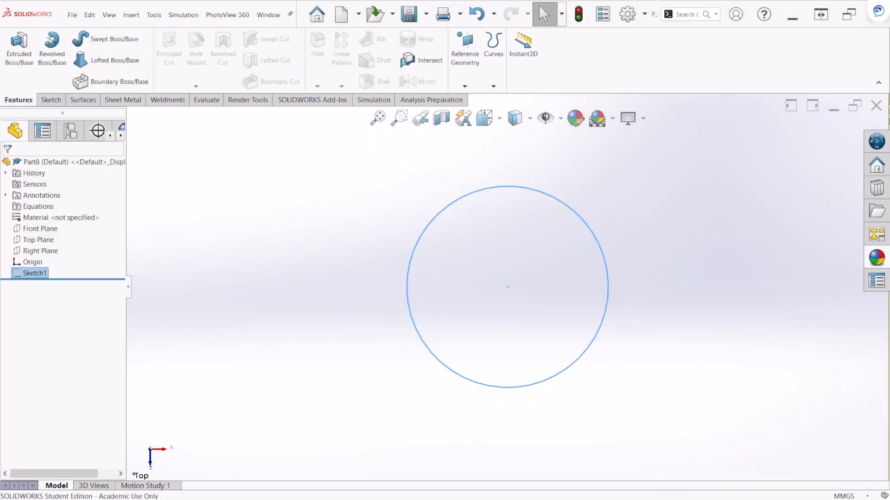
{"action": "mouse_move", "coordinate": [670, 345]}
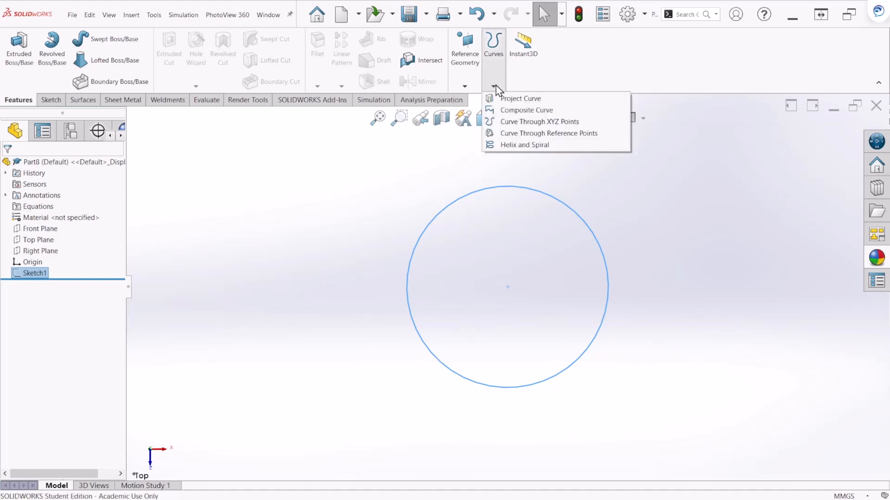
{"action": "mouse_move", "coordinate": [523, 145]}
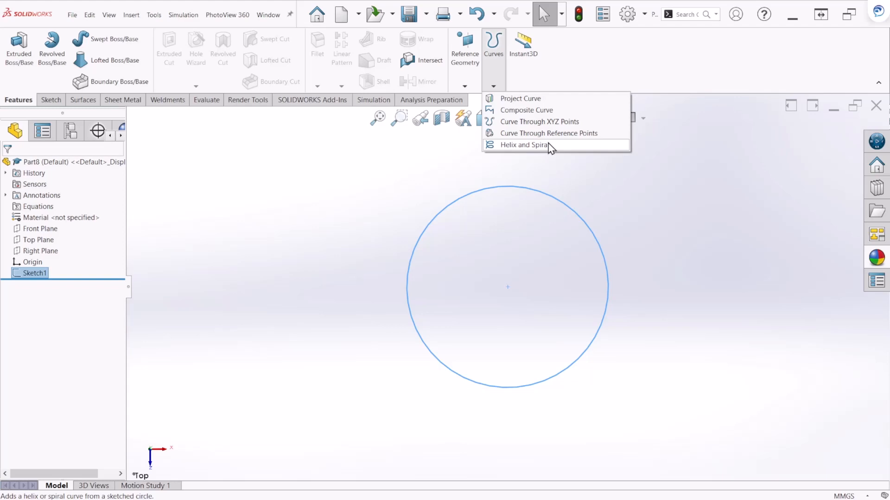
{"action": "mouse_move", "coordinate": [553, 212]}
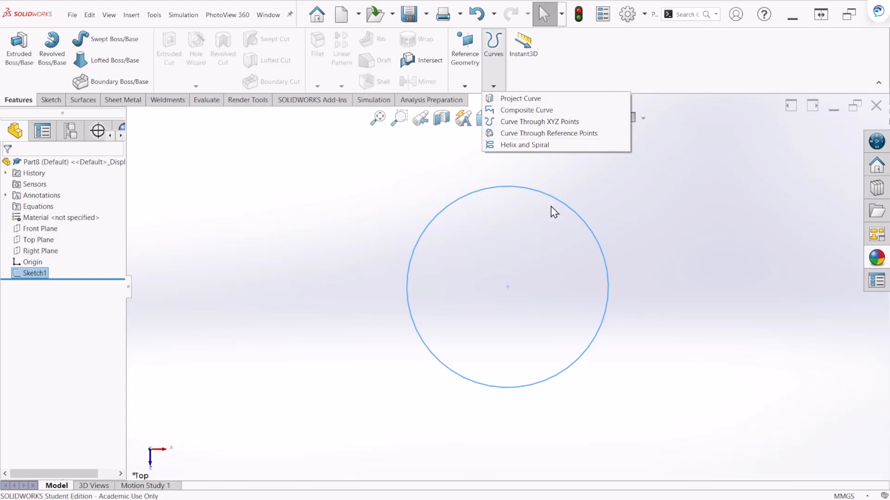
{"action": "mouse_move", "coordinate": [616, 275]}
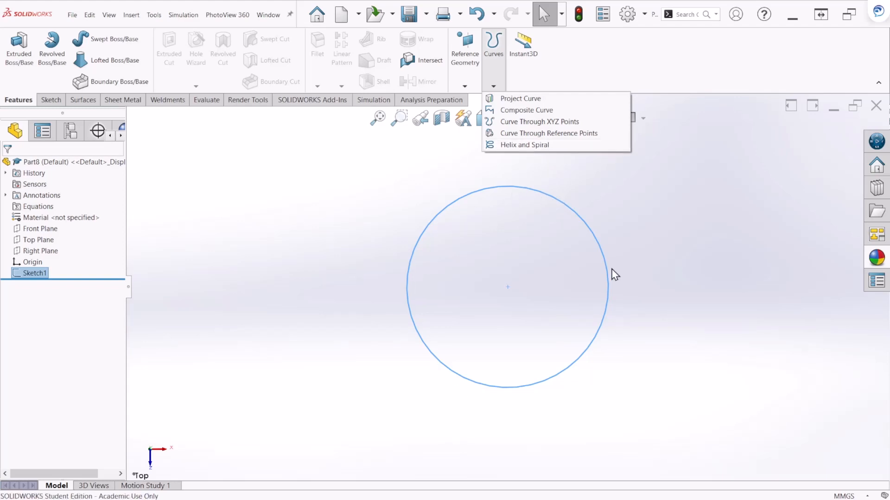
{"action": "mouse_move", "coordinate": [513, 325]}
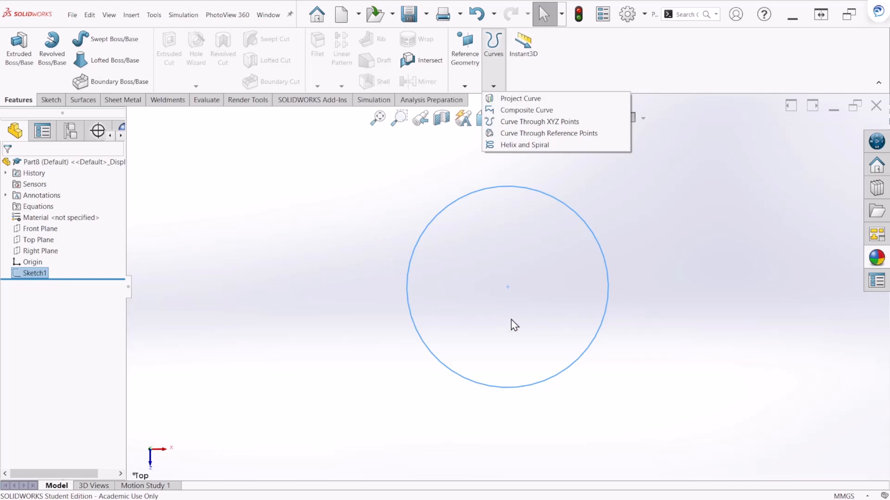
{"action": "mouse_move", "coordinate": [446, 284]}
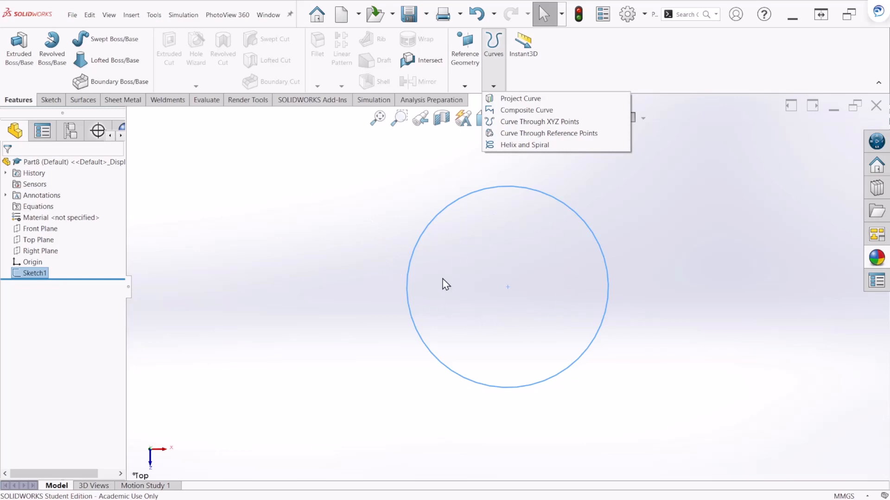
{"action": "mouse_move", "coordinate": [507, 145]}
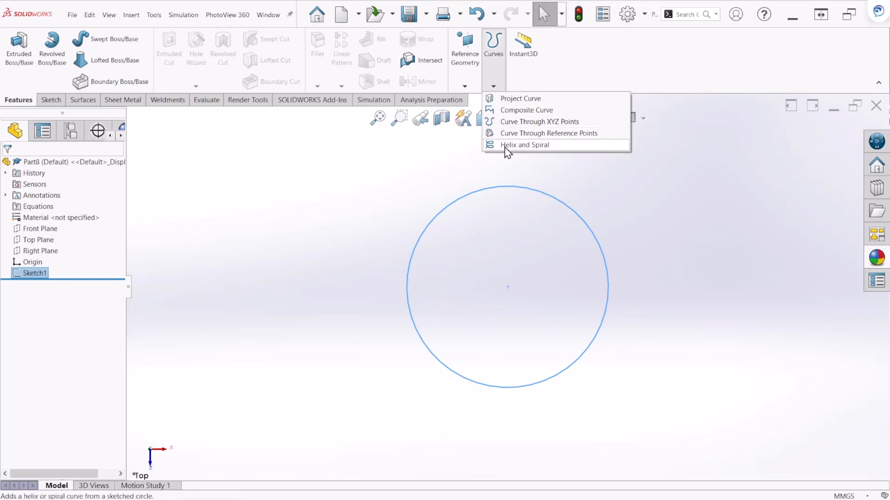
- Start a helix on the circle, defined by height and pitch with variable pitch
{"action": "left_click", "coordinate": [524, 145]}
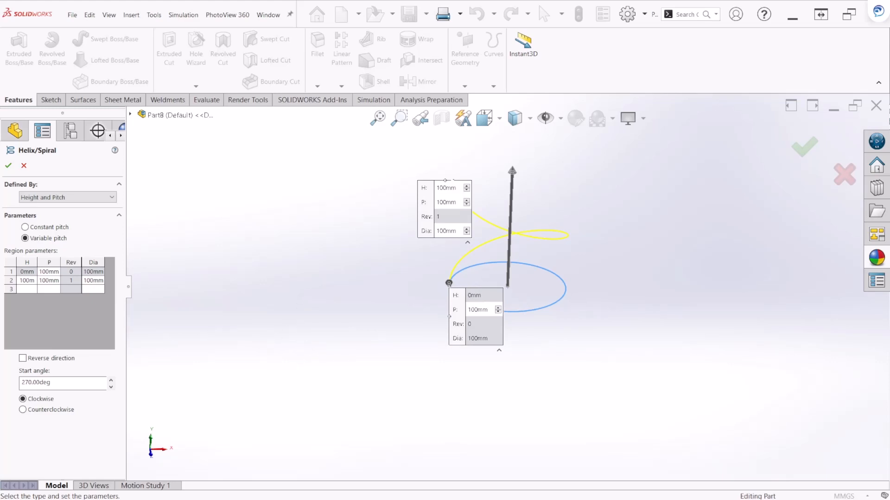
{"action": "mouse_move", "coordinate": [84, 259]}
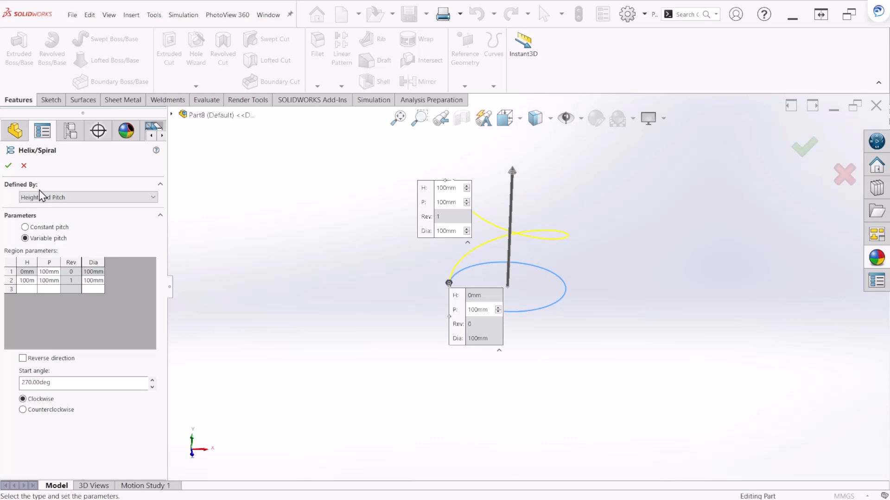
{"action": "left_click", "coordinate": [88, 197]}
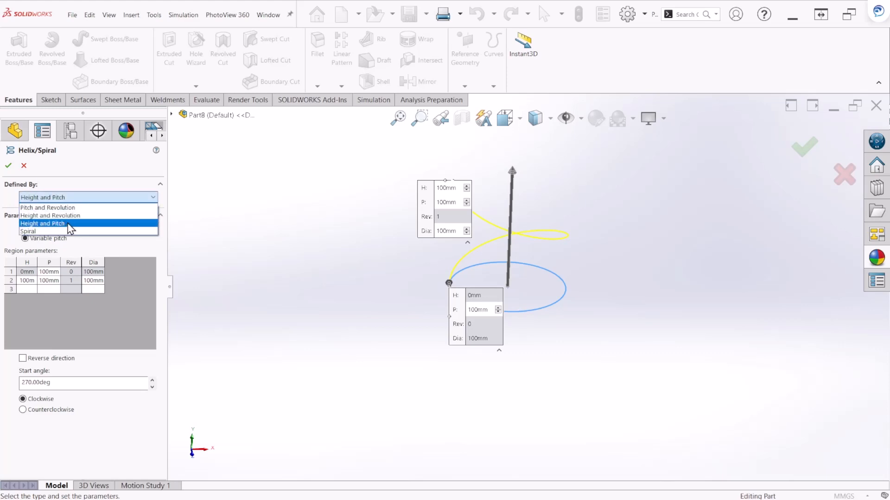
{"action": "mouse_move", "coordinate": [51, 215]}
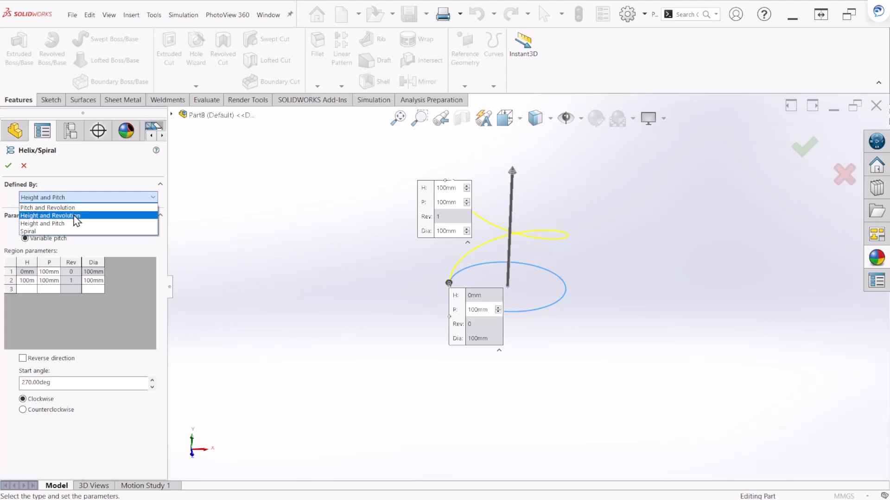
{"action": "mouse_move", "coordinate": [48, 207]}
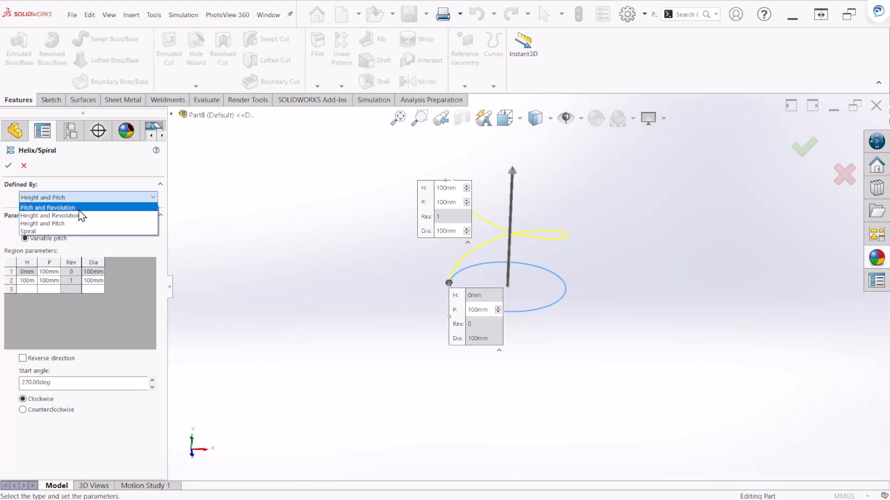
{"action": "mouse_move", "coordinate": [50, 215]}
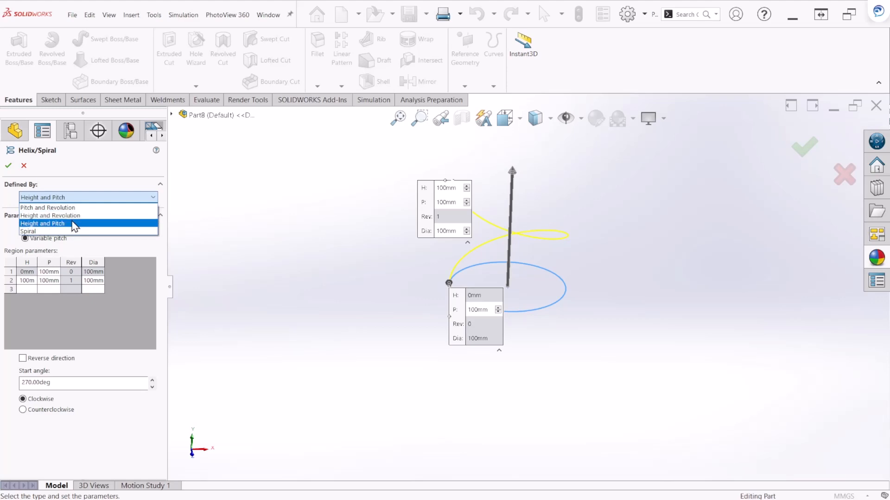
{"action": "left_click", "coordinate": [42, 222]}
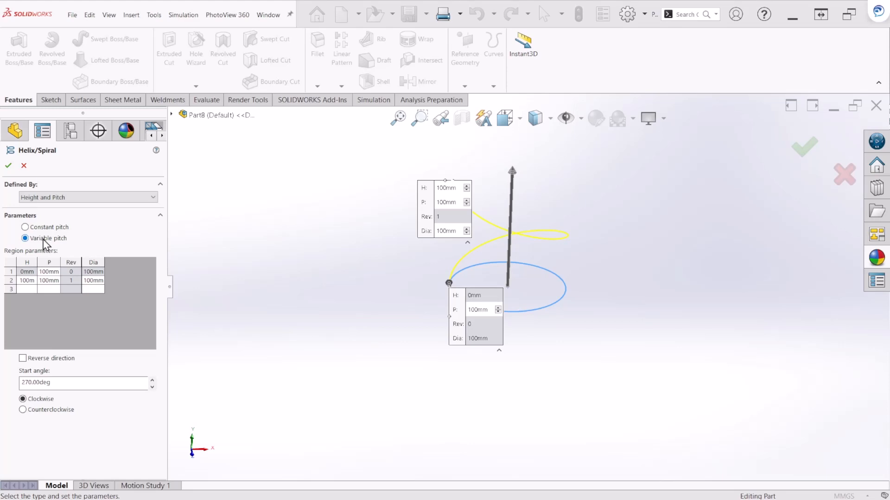
{"action": "mouse_move", "coordinate": [47, 245]}
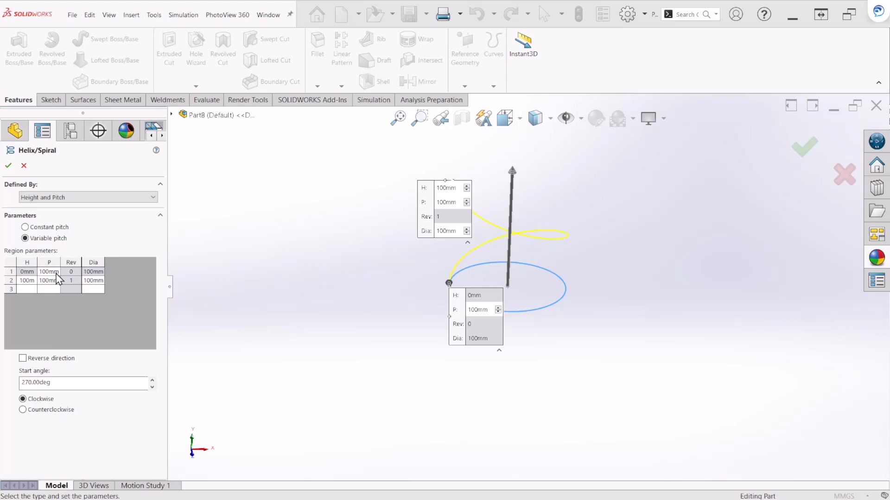
{"action": "left_click", "coordinate": [25, 237]}
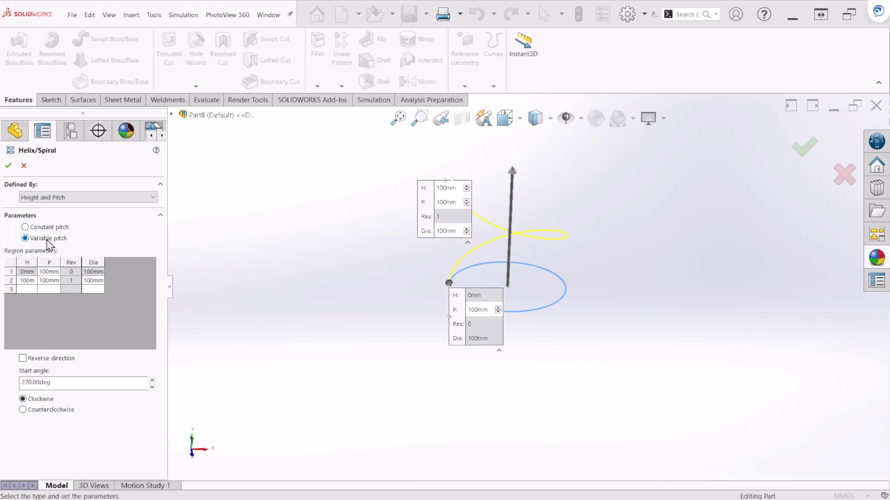
{"action": "mouse_move", "coordinate": [66, 247]}
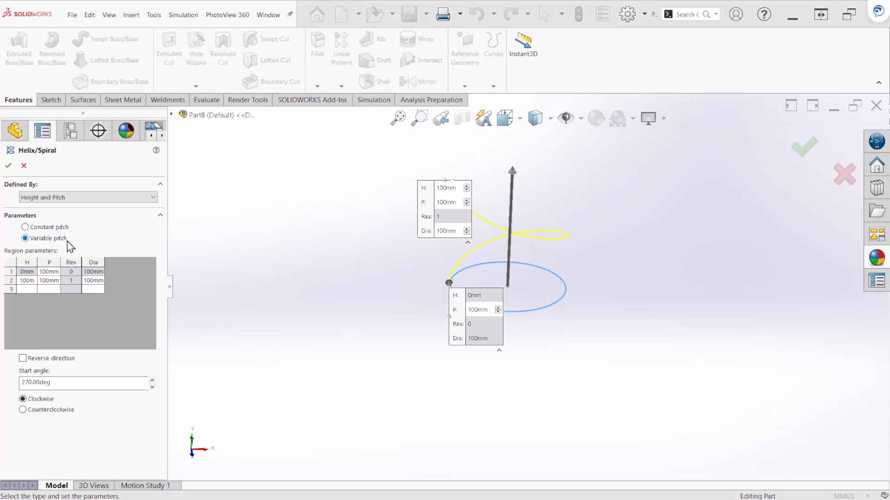
{"action": "left_click", "coordinate": [26, 237]}
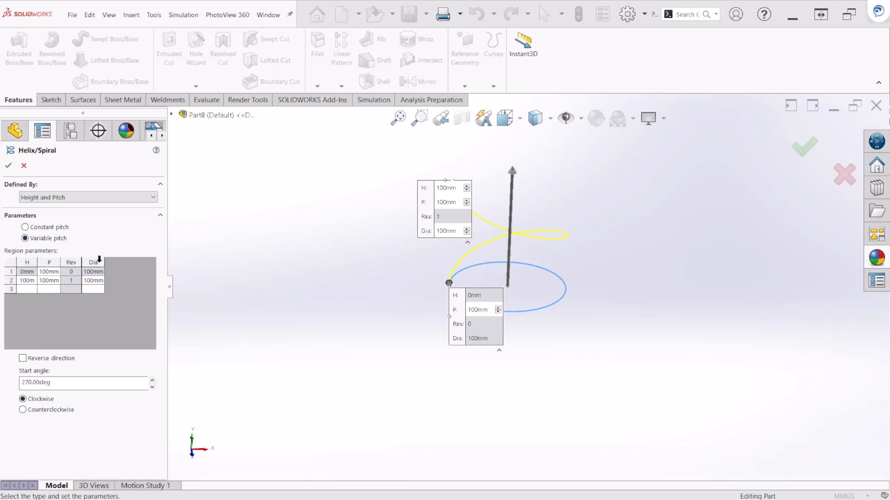
{"action": "mouse_move", "coordinate": [82, 261]}
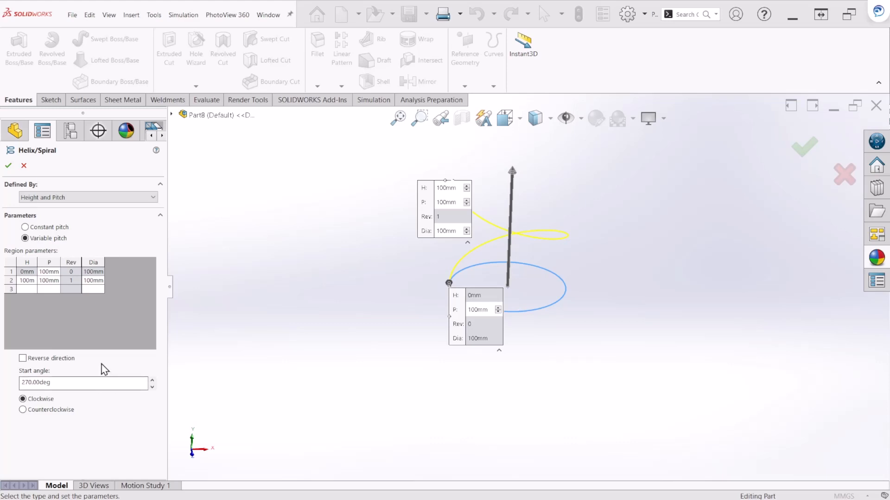
{"action": "mouse_move", "coordinate": [36, 346]}
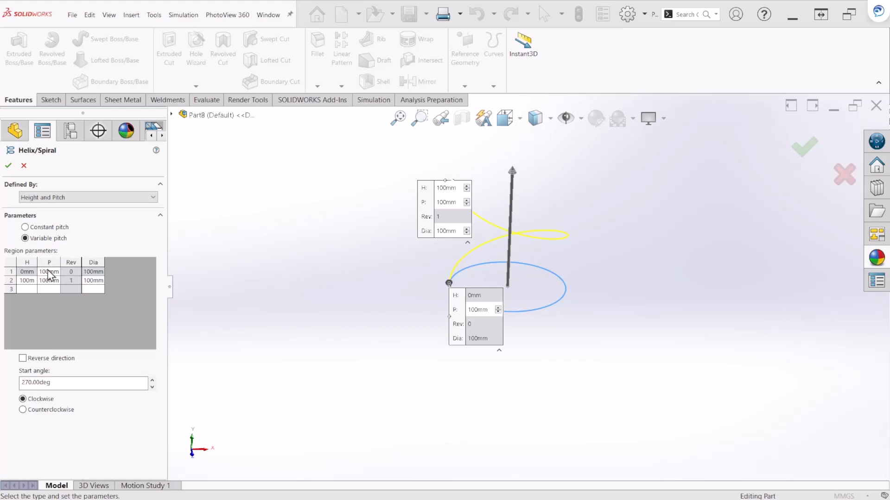
{"action": "mouse_move", "coordinate": [82, 277]}
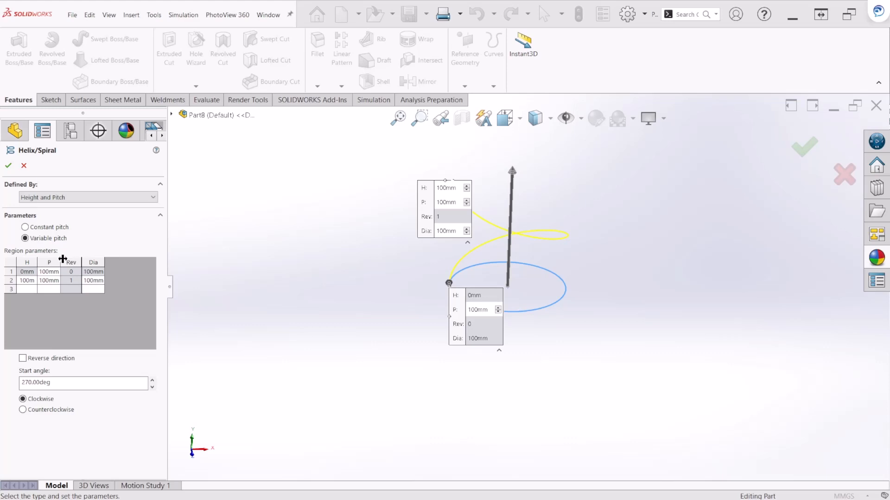
{"action": "left_click", "coordinate": [88, 197]}
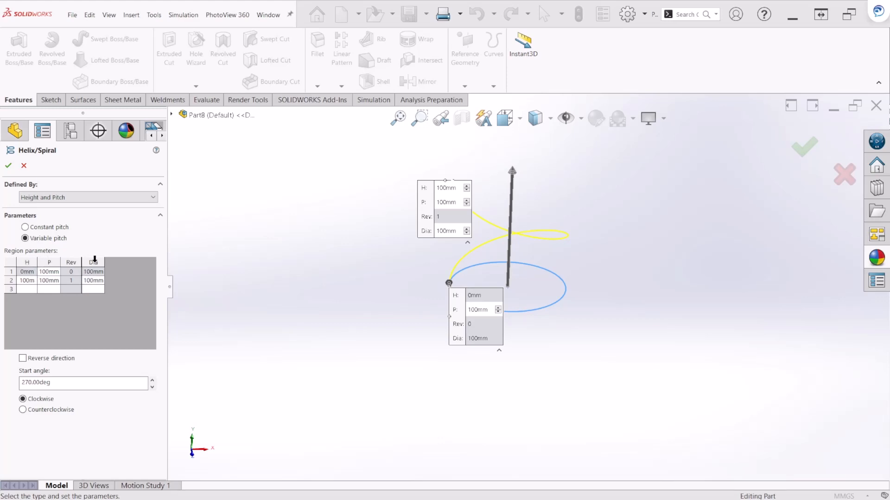
{"action": "mouse_move", "coordinate": [42, 300]}
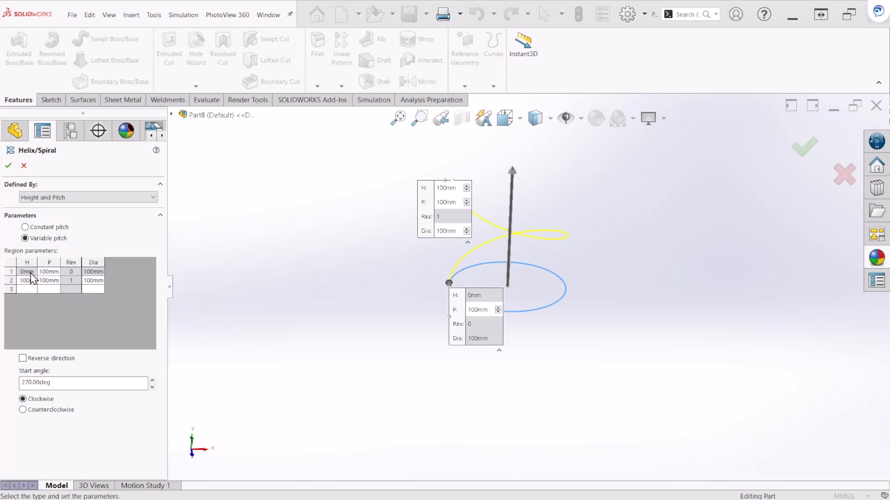
{"action": "mouse_move", "coordinate": [97, 280]}
{"action": "type", "text": "10"}
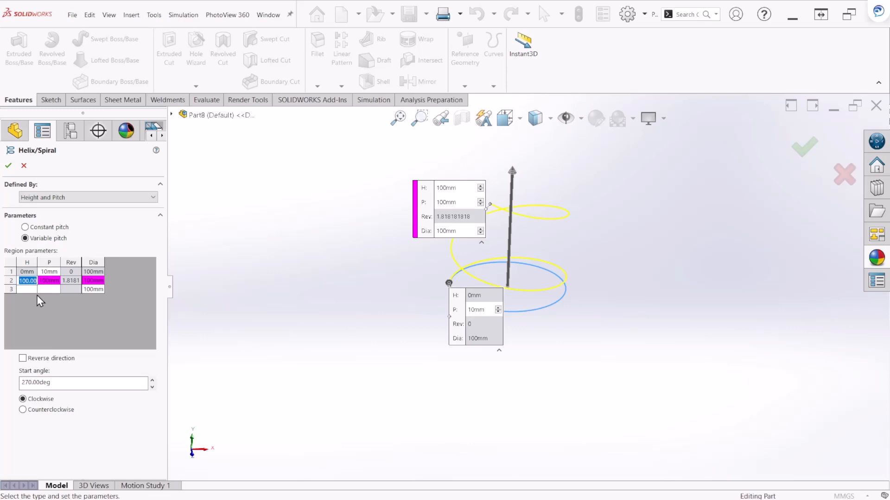
- Enter the intermediate helix region values 20, 80, 30, 6 and 4
{"action": "type", "text": "20mm"}
{"action": "left_click", "coordinate": [49, 281]}
{"action": "type", "text": "10"}
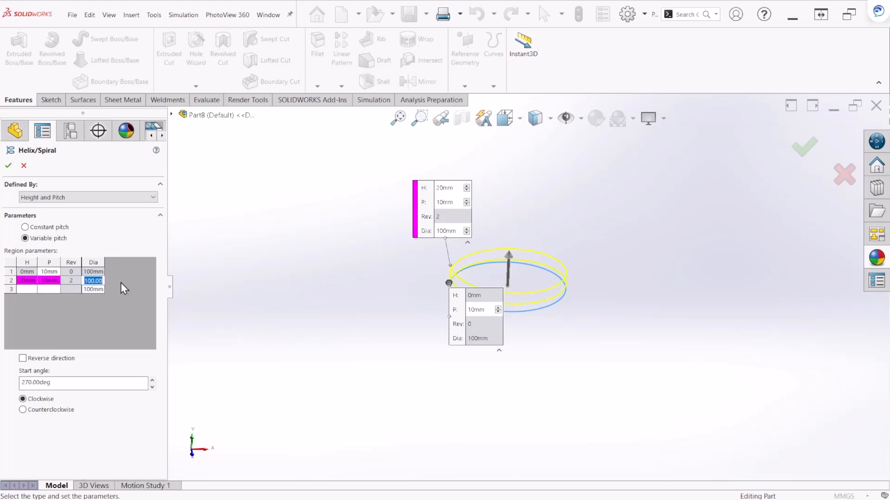
{"action": "type", "text": "80mm"}
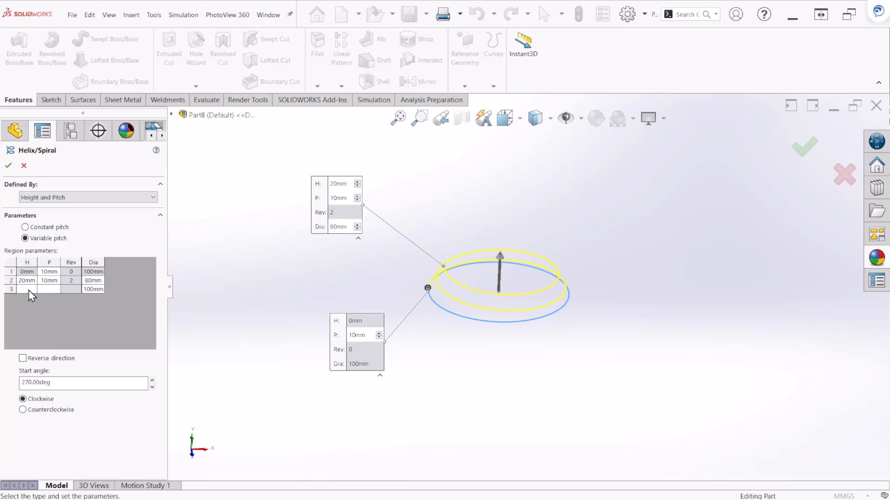
{"action": "left_click", "coordinate": [27, 289]}
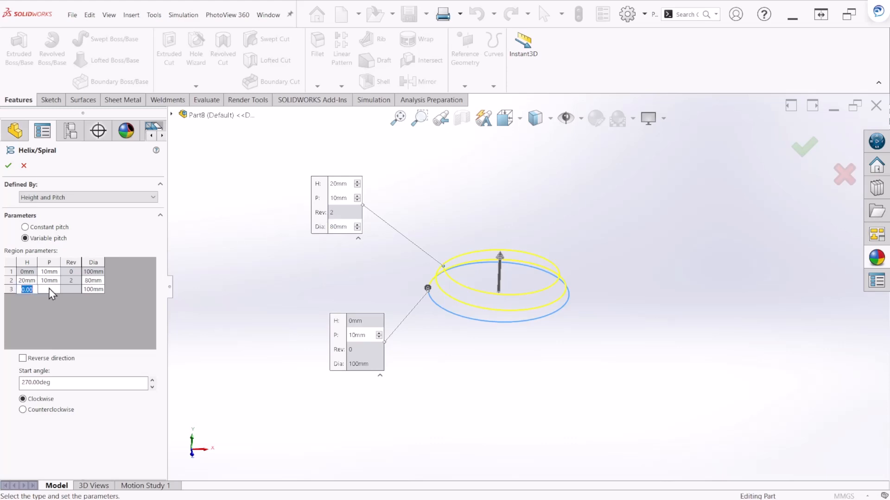
{"action": "type", "text": "30mm"}
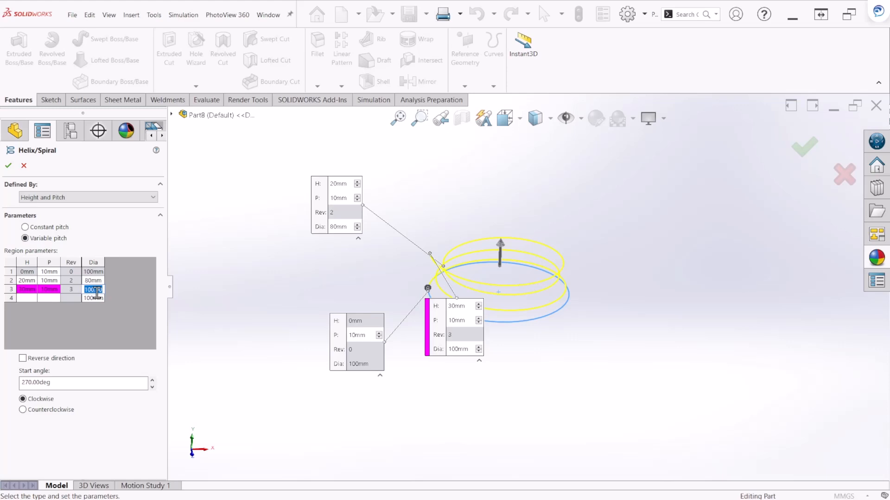
{"action": "type", "text": "6"}
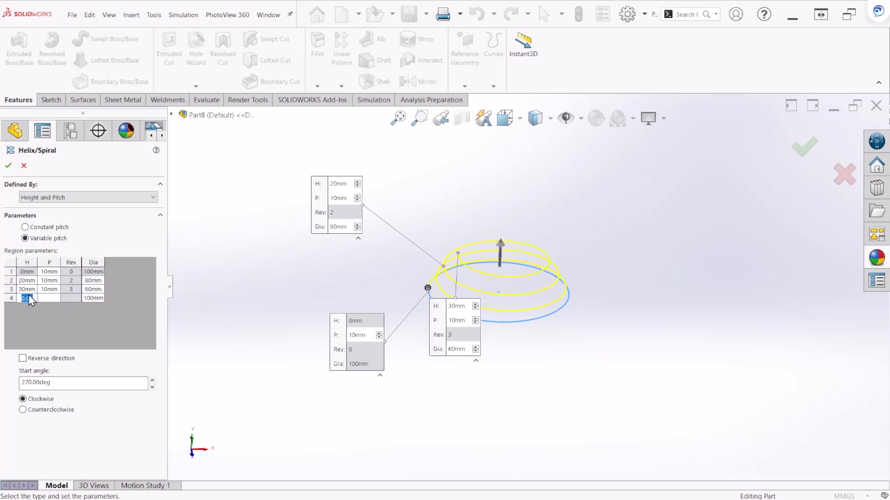
{"action": "type", "text": "4"}
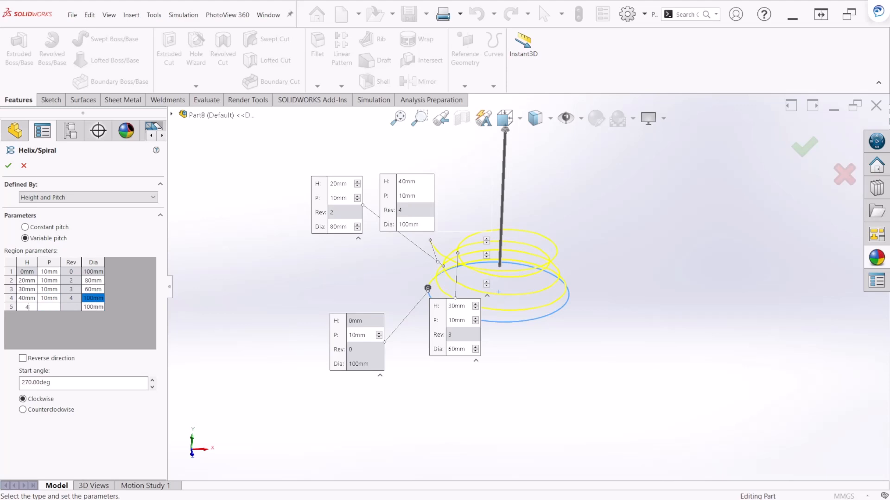
- Dismiss the height warning and finish the last region at 50 mm height, 20 mm diameter
{"action": "left_click", "coordinate": [93, 298]}
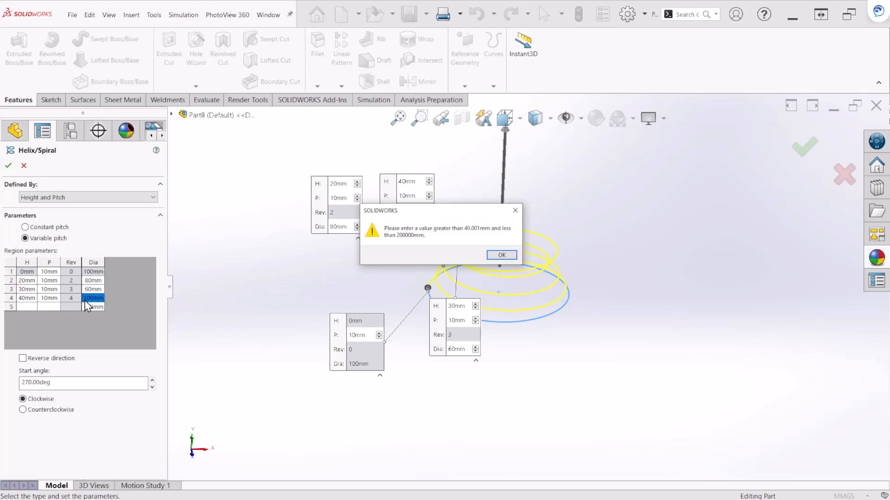
{"action": "left_click", "coordinate": [501, 255]}
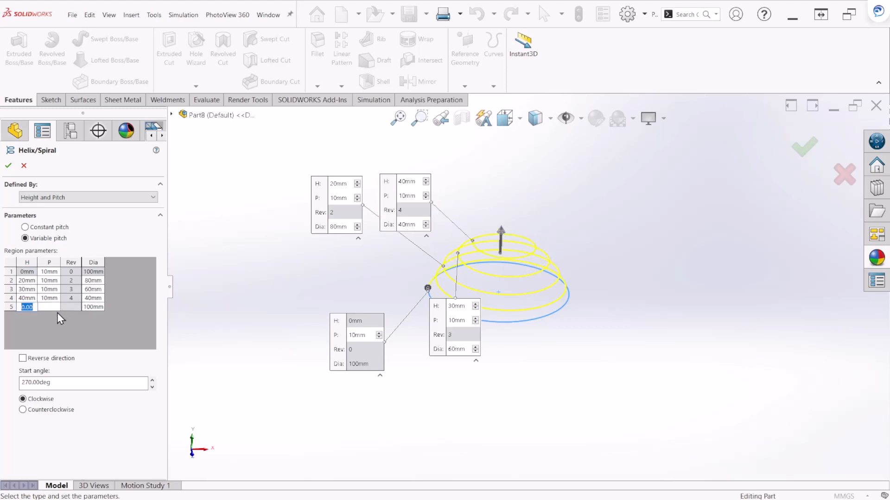
{"action": "mouse_move", "coordinate": [124, 325]}
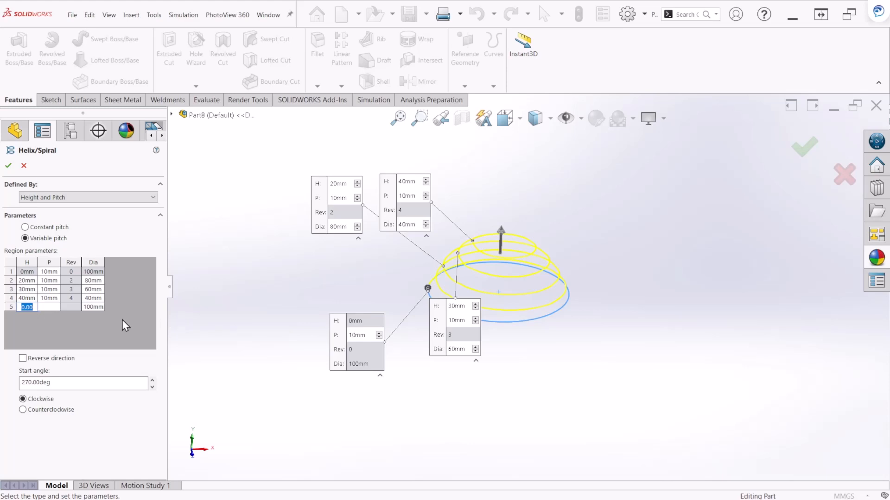
{"action": "type", "text": "5"}
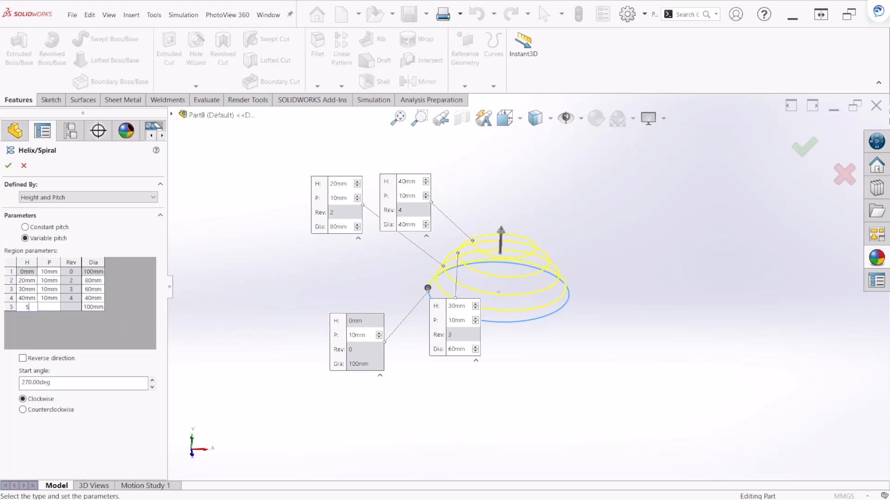
{"action": "type", "text": "0mm"}
{"action": "left_click", "coordinate": [49, 307]}
{"action": "type", "text": "10"}
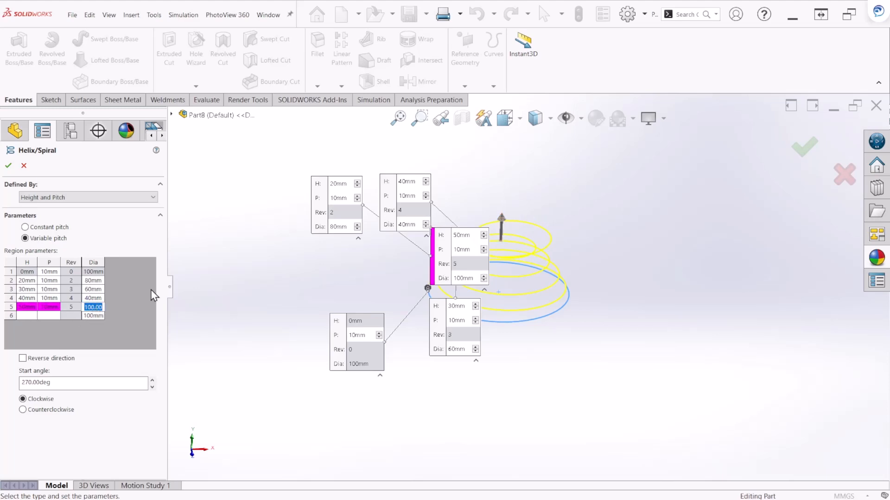
{"action": "type", "text": "20mm"}
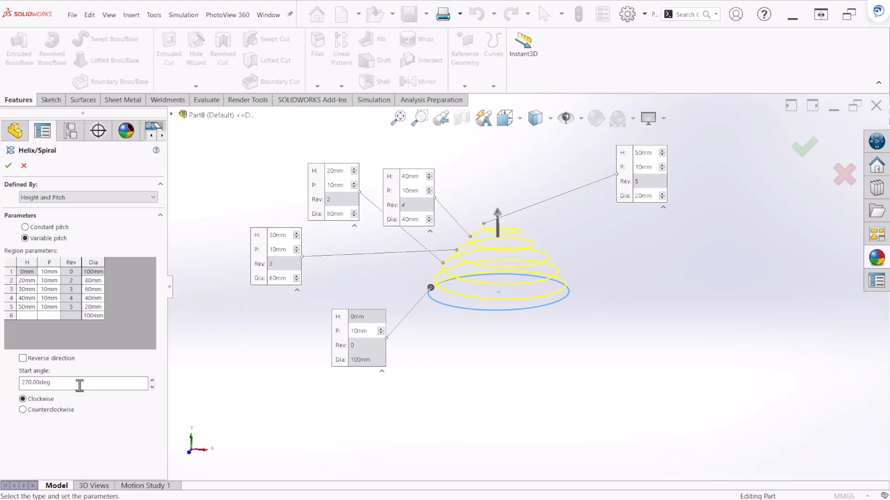
{"action": "mouse_move", "coordinate": [80, 384]}
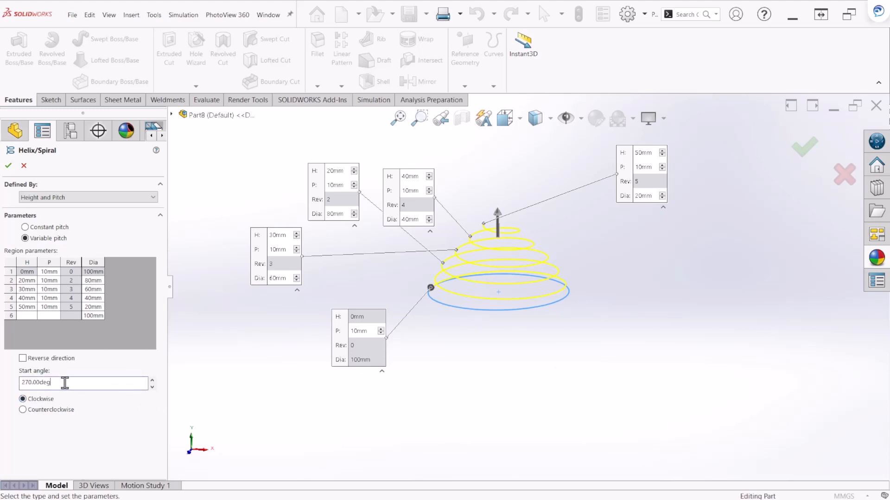
{"action": "mouse_move", "coordinate": [69, 386]}
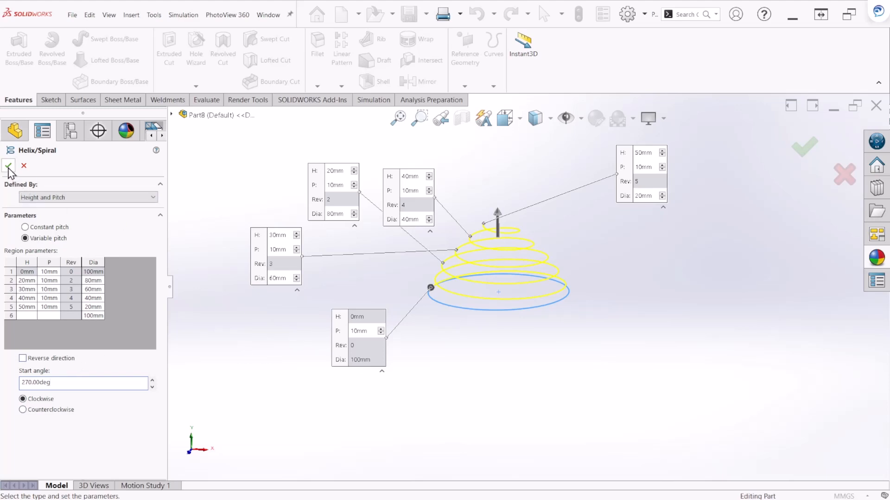
- Accept the tapered helix as Helix/Spiral1
{"action": "left_click", "coordinate": [8, 166]}
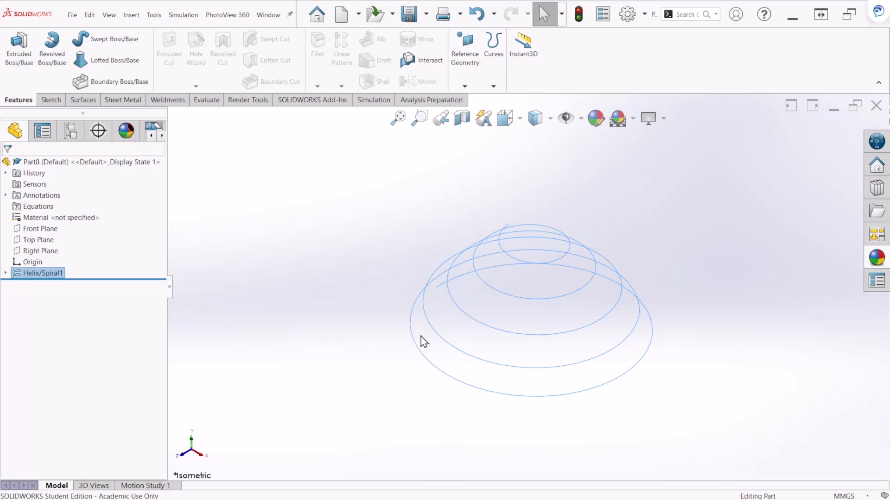
{"action": "mouse_move", "coordinate": [504, 316]}
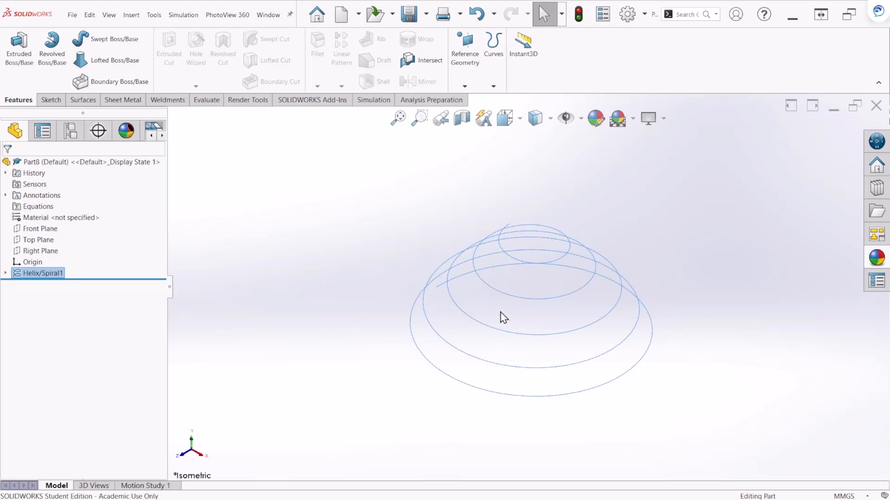
{"action": "mouse_move", "coordinate": [576, 189]}
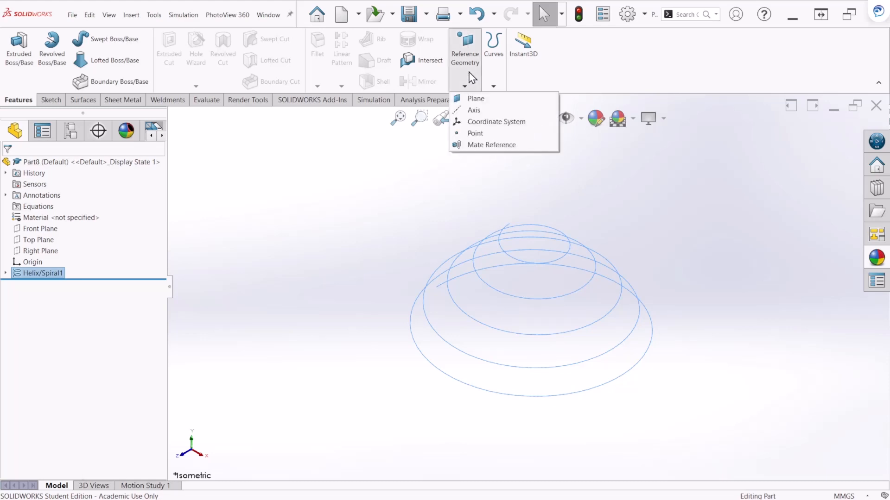
{"action": "mouse_move", "coordinate": [475, 98]}
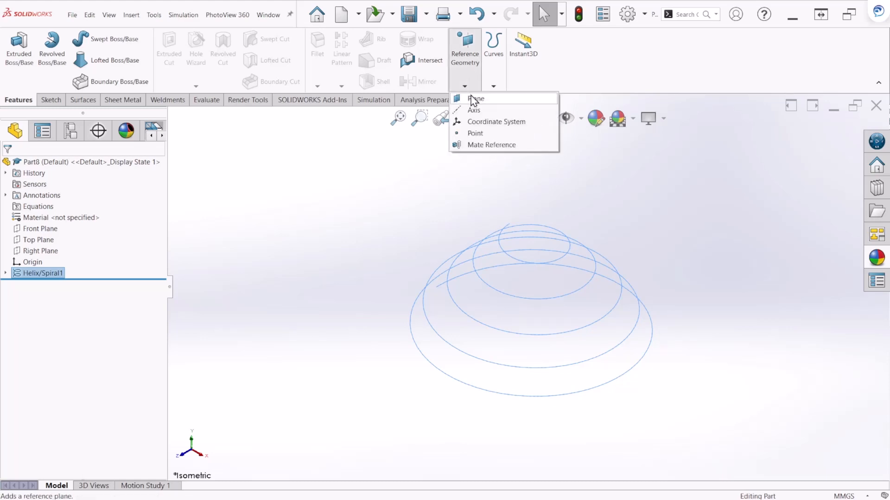
- Create Plane1 perpendicular to the helix at its starting point
{"action": "left_click", "coordinate": [476, 98]}
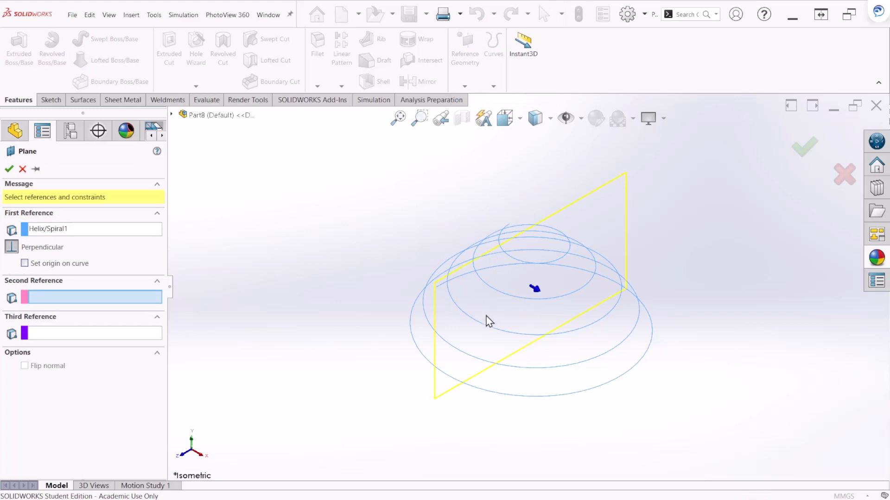
{"action": "left_click", "coordinate": [91, 228]}
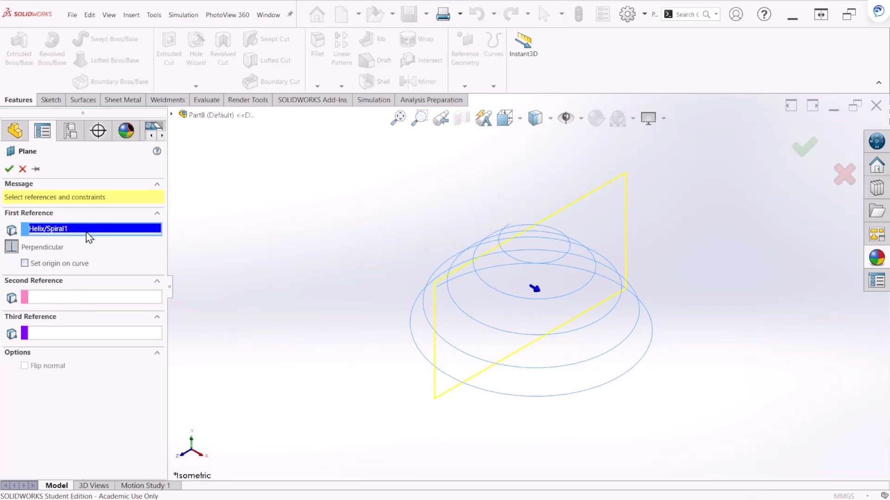
{"action": "mouse_move", "coordinate": [578, 408]}
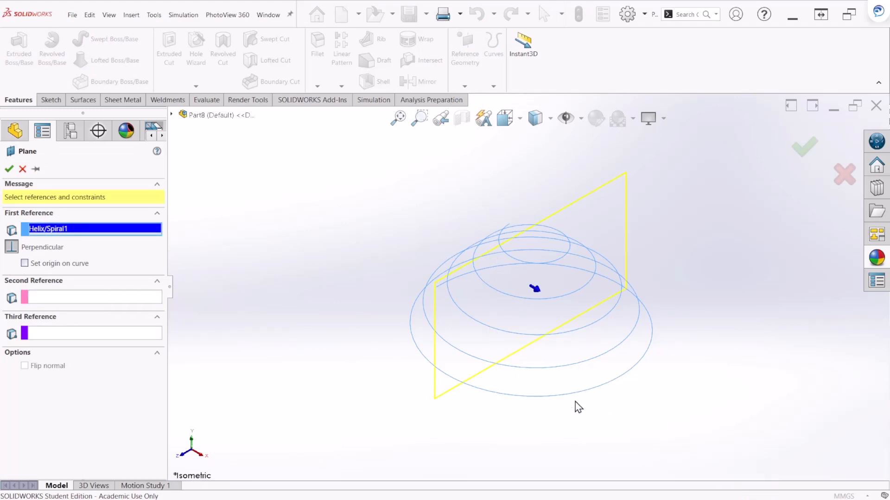
{"action": "mouse_move", "coordinate": [560, 402]}
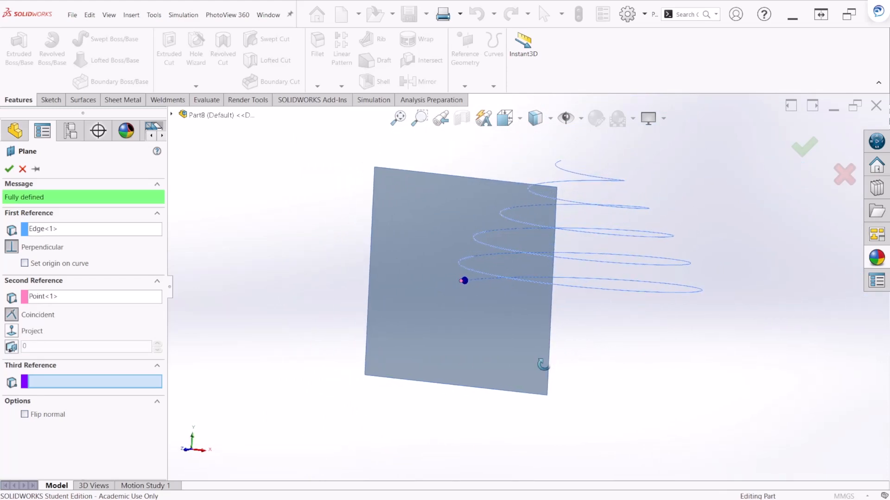
{"action": "left_click_drag", "start_coordinate": [454, 278], "coordinate": [590, 306]}
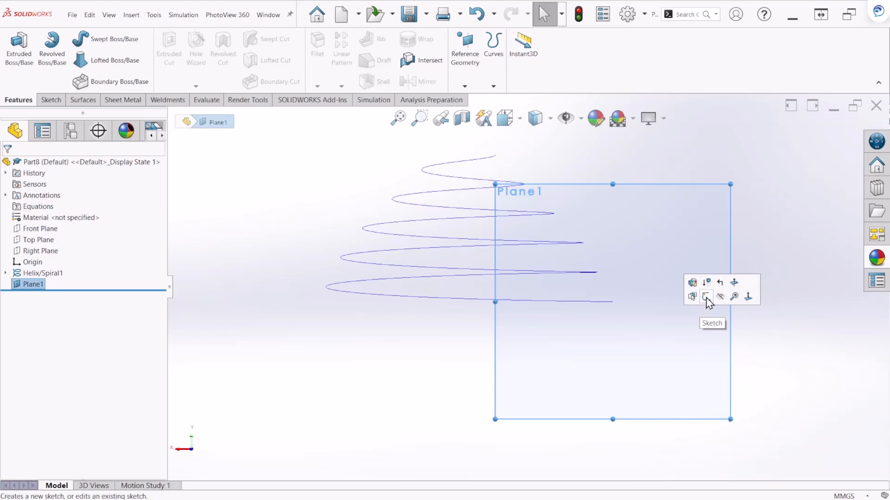
- On Plane1, draw a 5 mm circle and pierce its centre onto the helix
{"action": "left_click", "coordinate": [707, 296]}
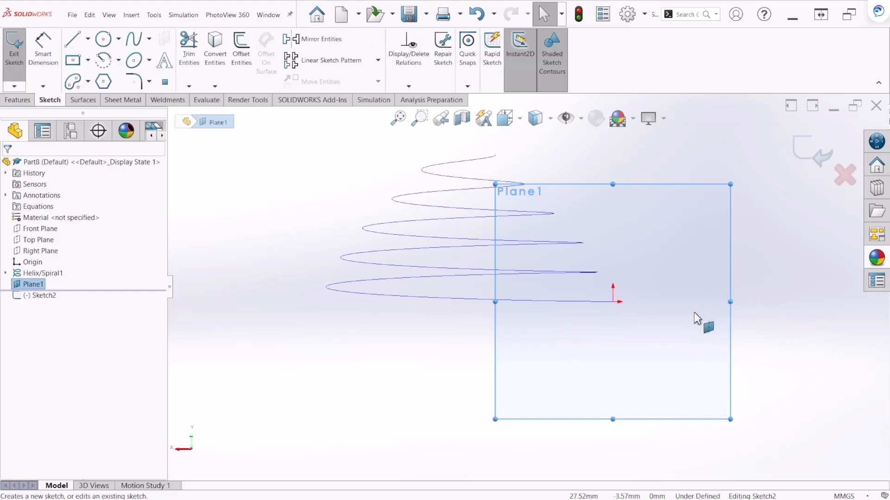
{"action": "left_click", "coordinate": [103, 38]}
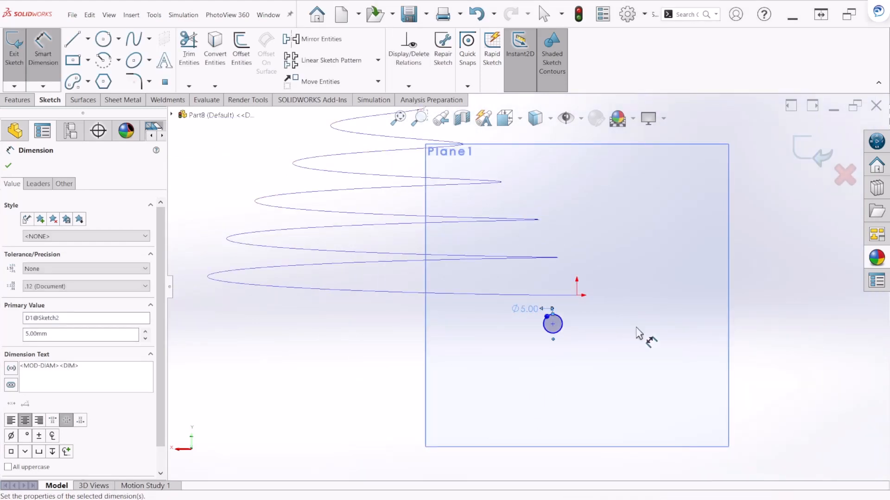
{"action": "mouse_move", "coordinate": [561, 294]}
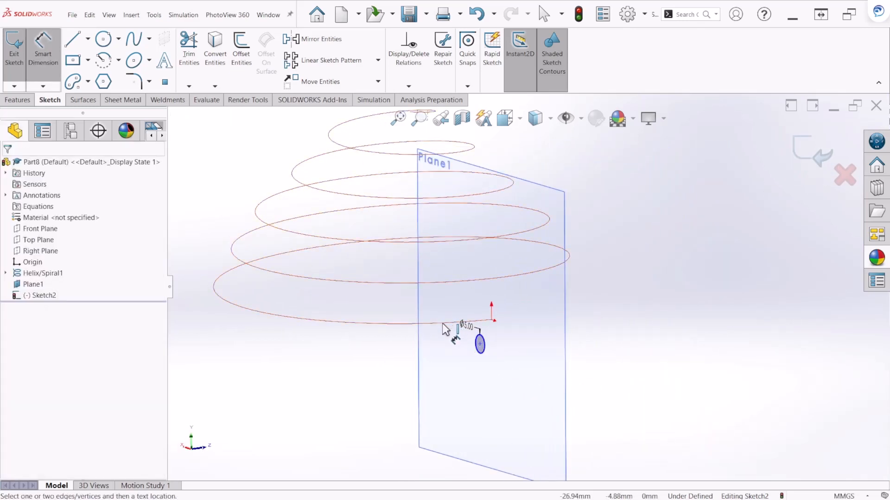
{"action": "left_click", "coordinate": [41, 273]}
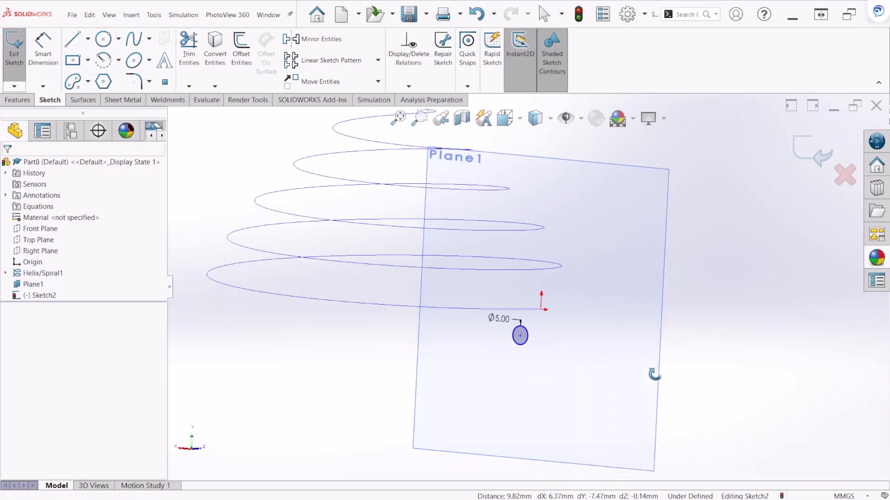
{"action": "left_click_drag", "start_coordinate": [653, 374], "coordinate": [593, 394]}
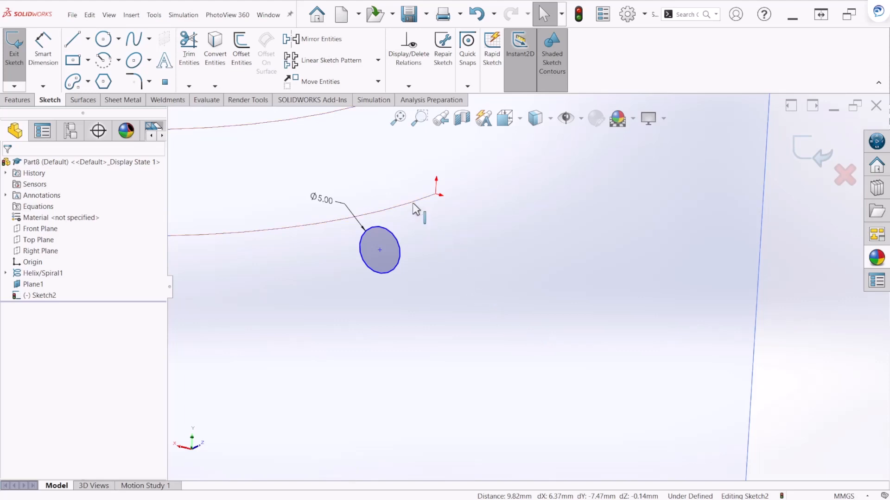
{"action": "left_click", "coordinate": [379, 250]}
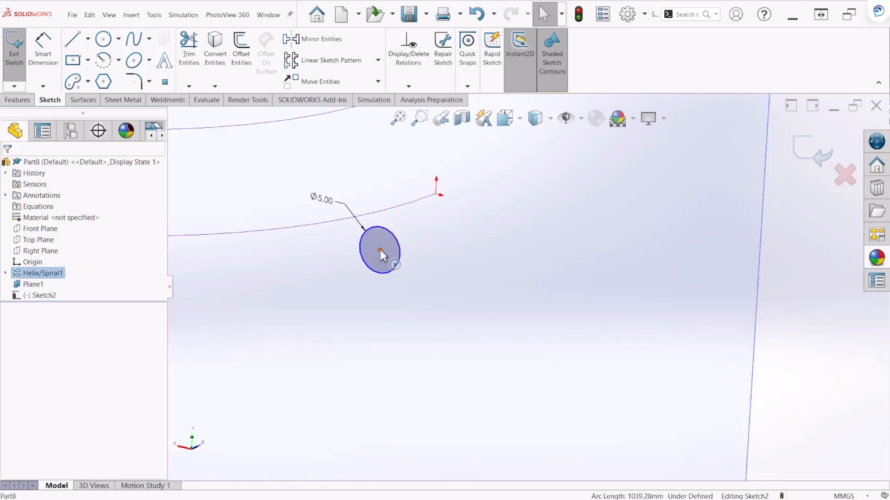
{"action": "left_click", "coordinate": [379, 235]}
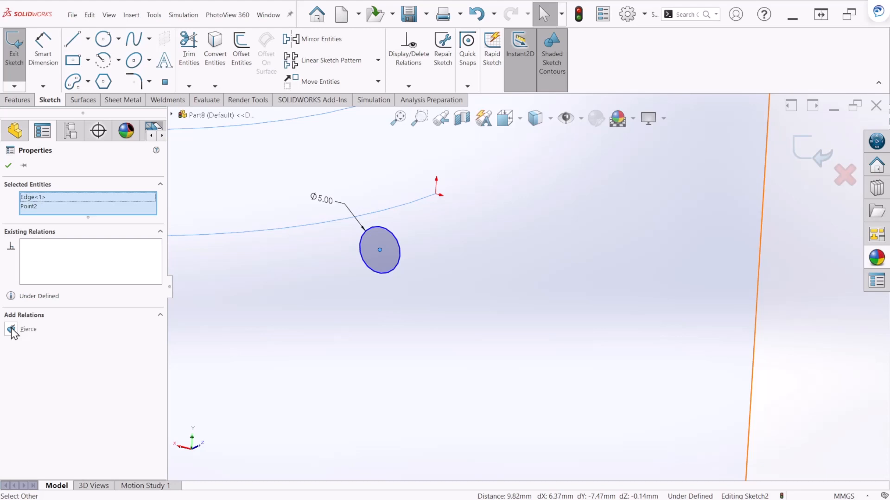
{"action": "left_click", "coordinate": [11, 329]}
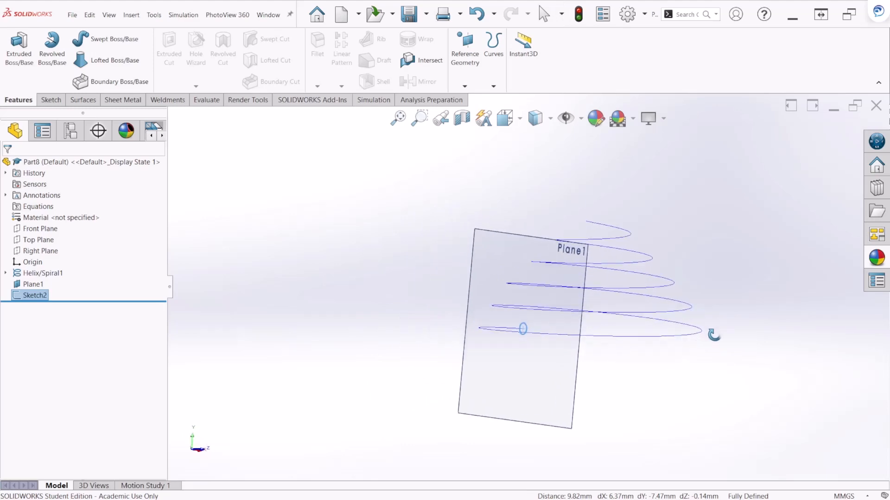
{"action": "mouse_move", "coordinate": [111, 39]}
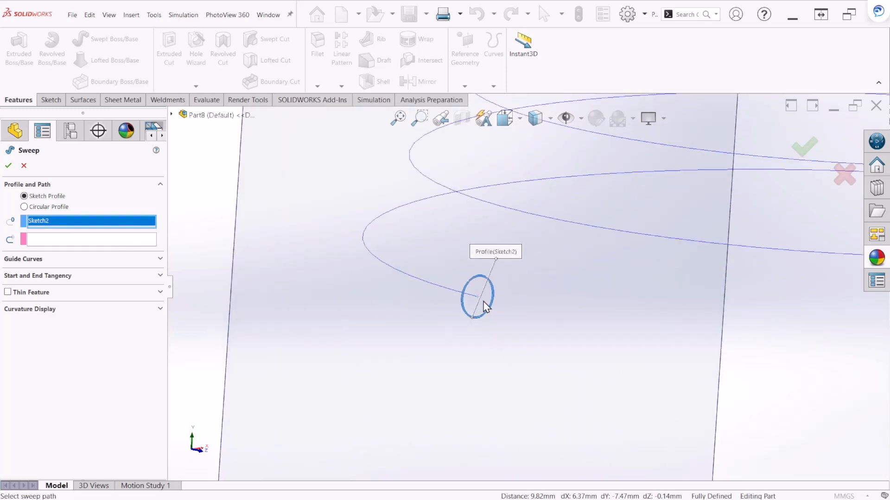
- Sweep Sketch2's circle along Helix/Spiral1 into a solid coil
{"action": "left_click", "coordinate": [88, 239]}
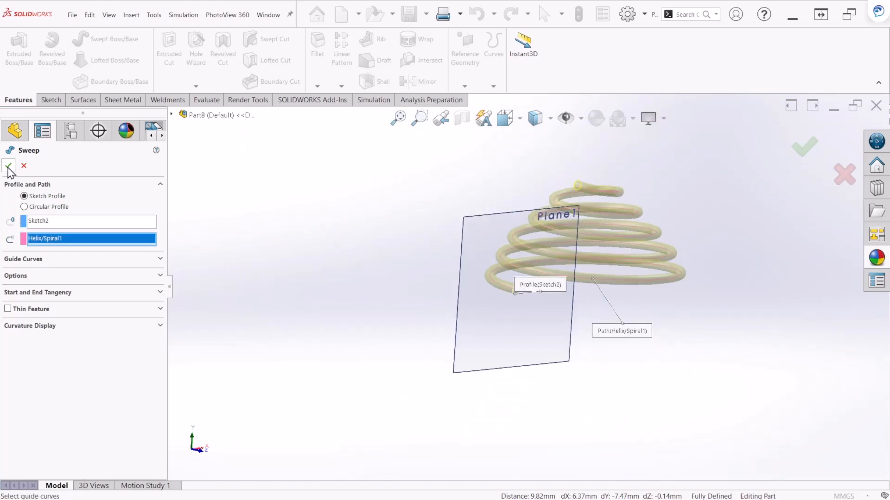
{"action": "left_click", "coordinate": [8, 166]}
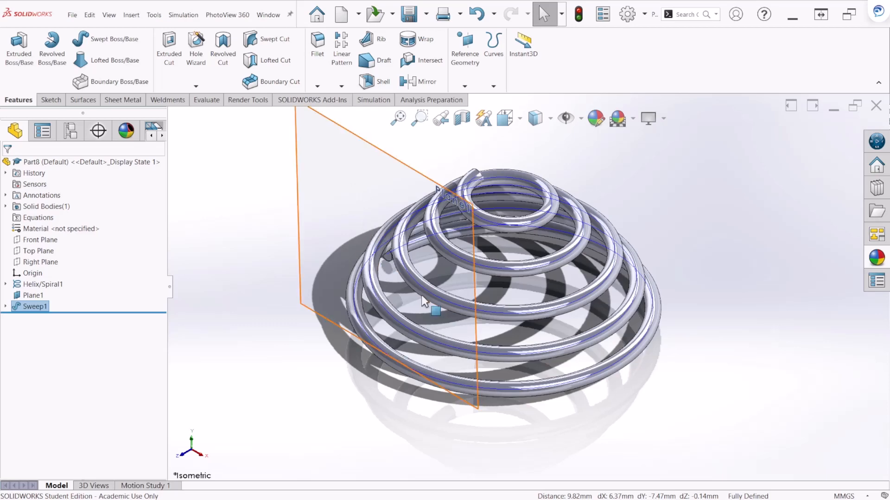
- Right-click Plane1 in the feature tree to show its context menu
{"action": "left_click", "coordinate": [33, 306]}
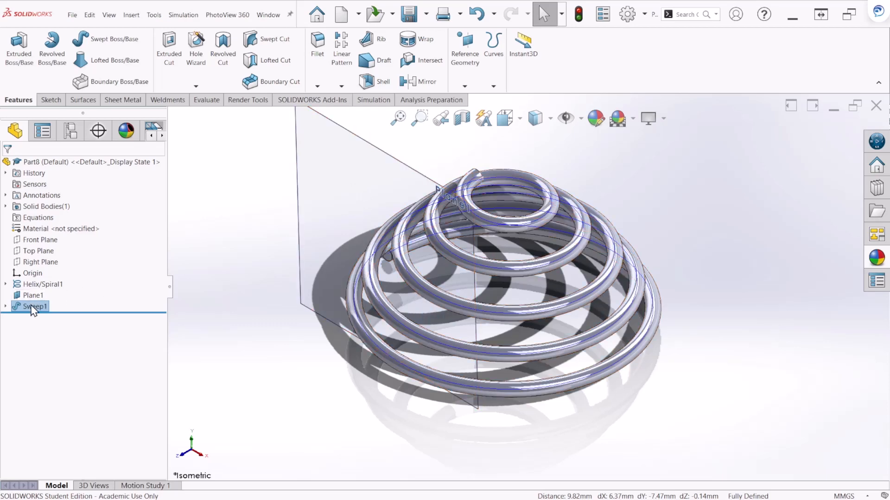
{"action": "right_click", "coordinate": [33, 306]}
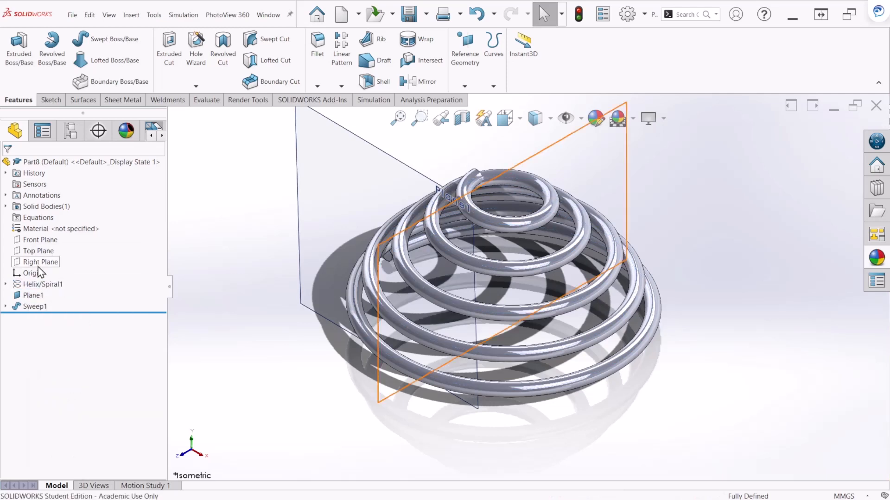
{"action": "right_click", "coordinate": [32, 295]}
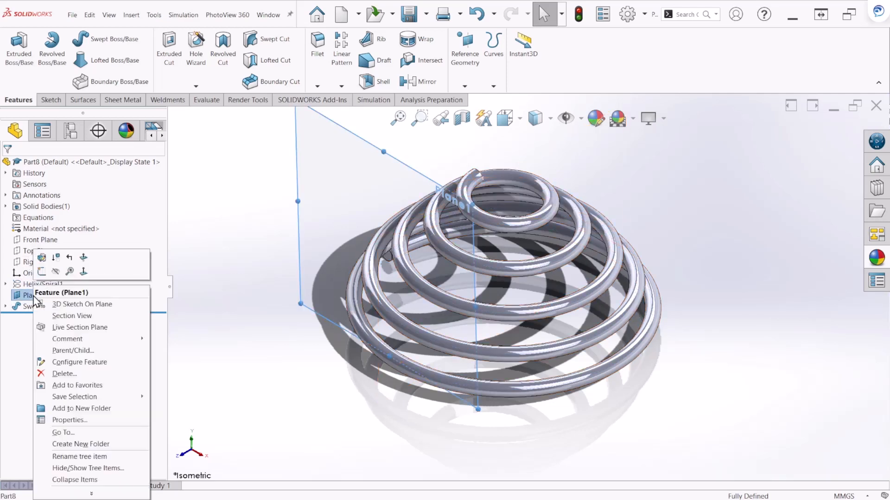
{"action": "mouse_move", "coordinate": [55, 271]}
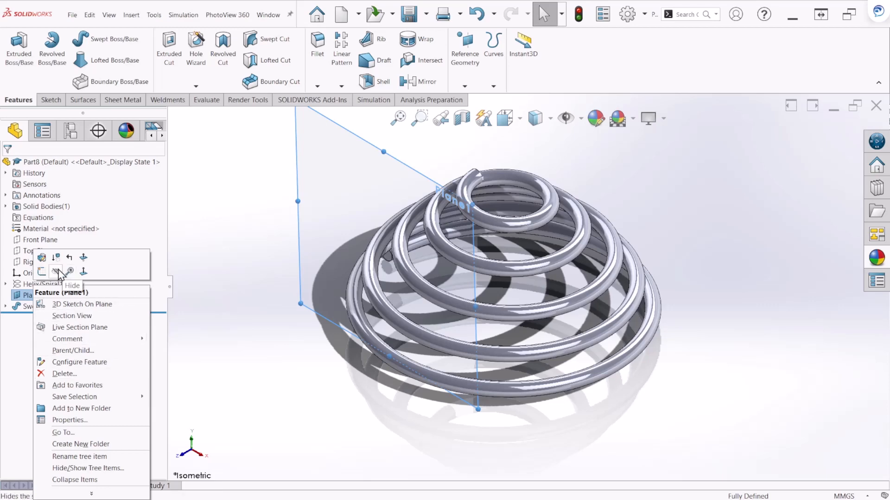